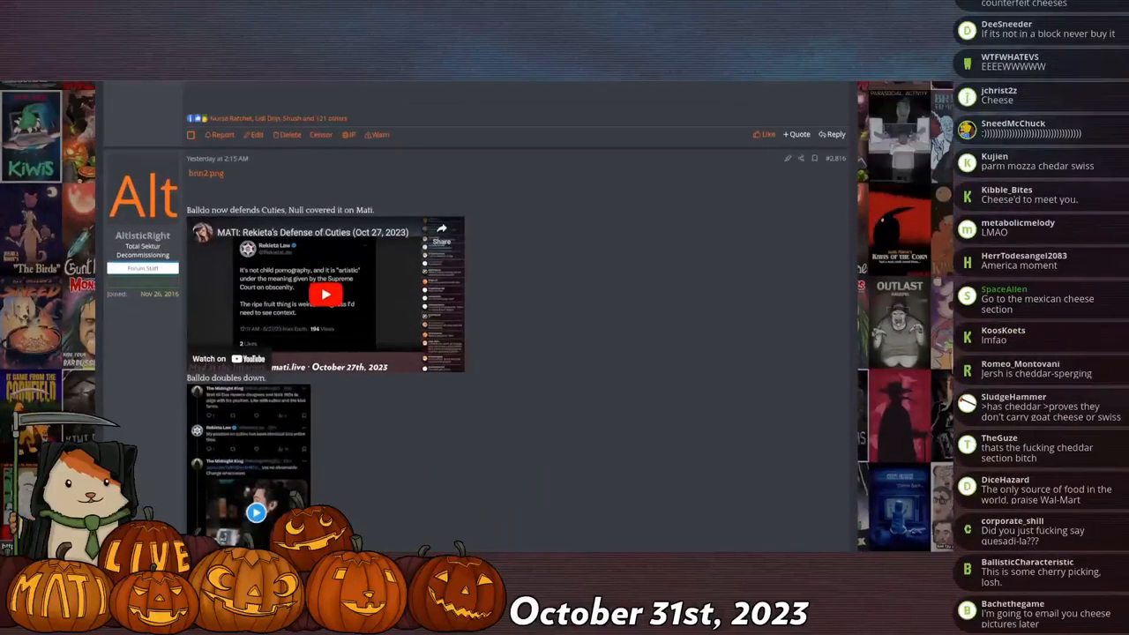
Enlarge the tweet screenshot in the Kiwi Farms post about Rekieta
scroll(up, 3)
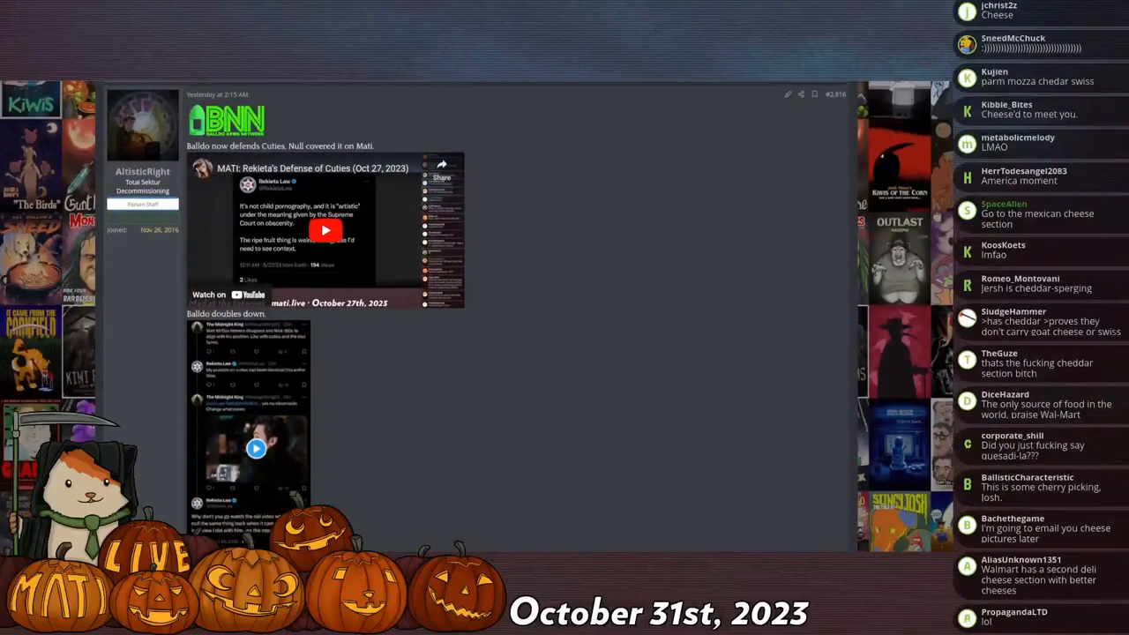
scroll(down, 3)
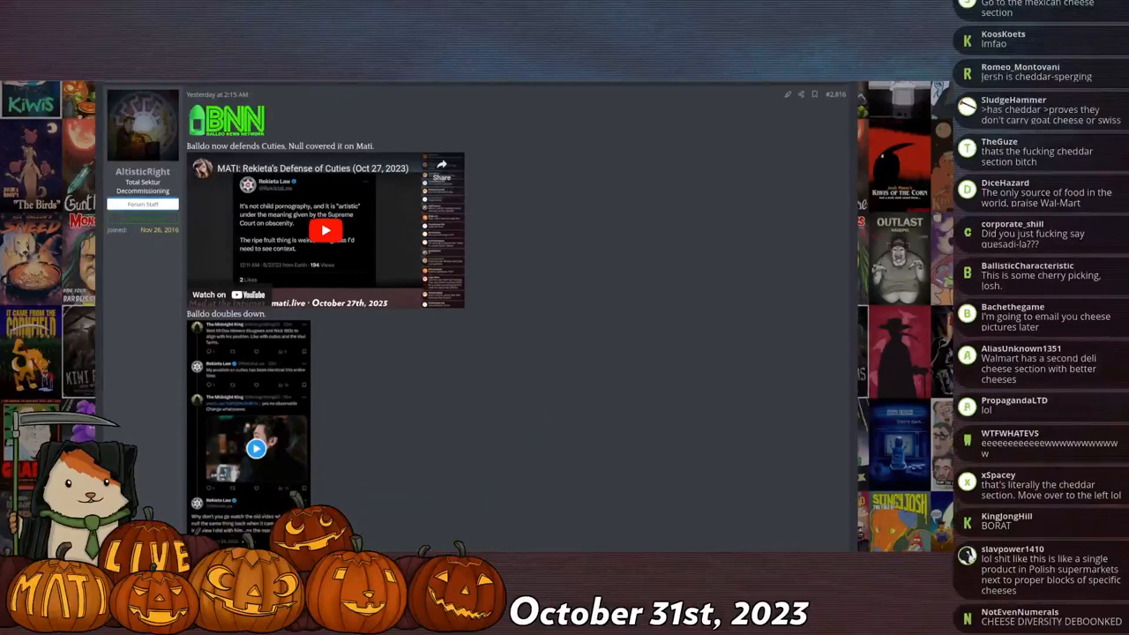
scroll(down, 3)
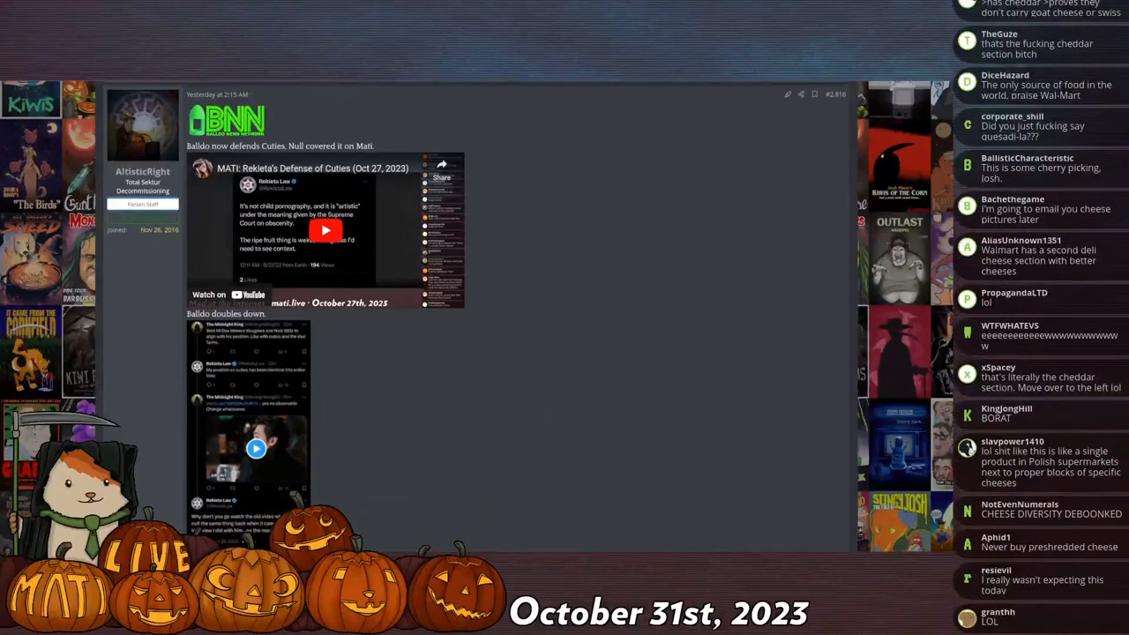
scroll(down, 3)
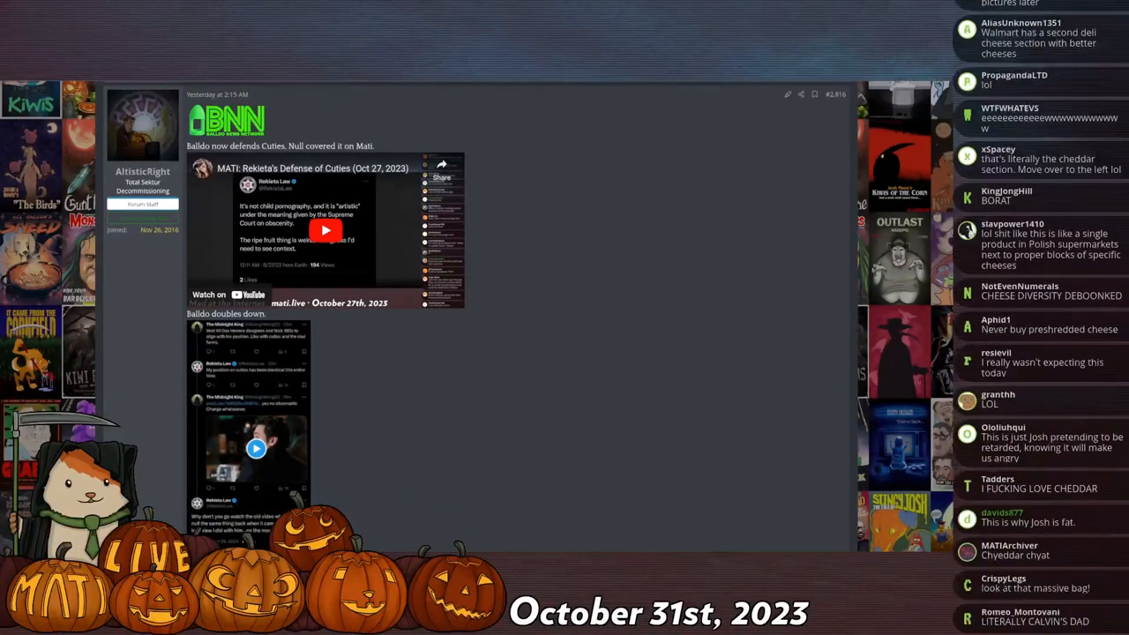
click(256, 448)
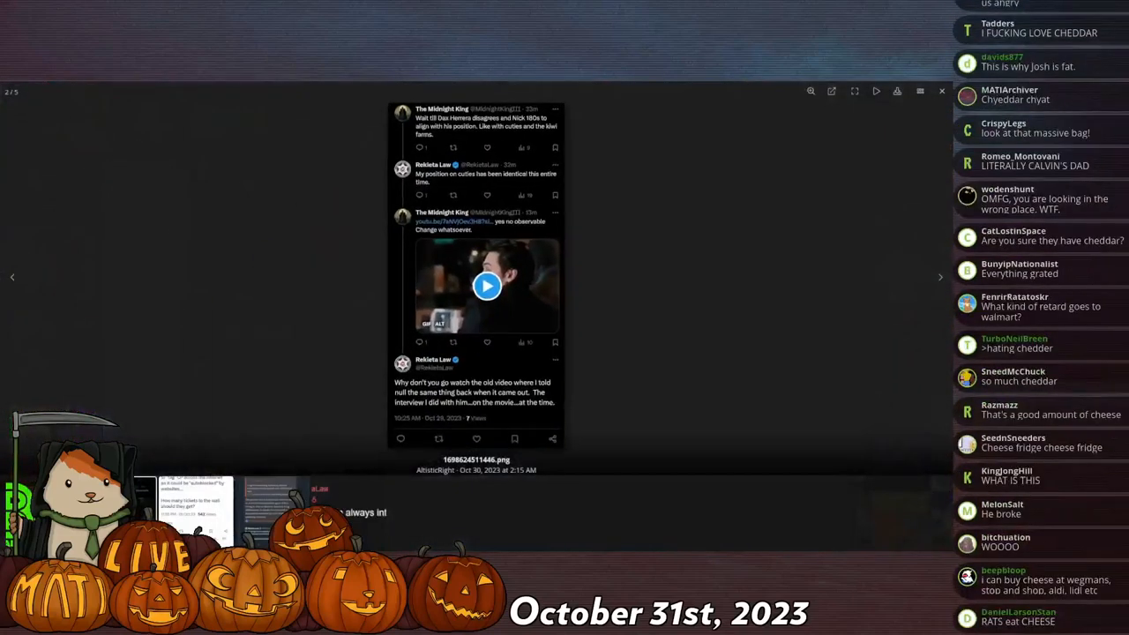
Scroll down the post to the embedded Rekieta's Defense of Cuties video
scroll(down, 3)
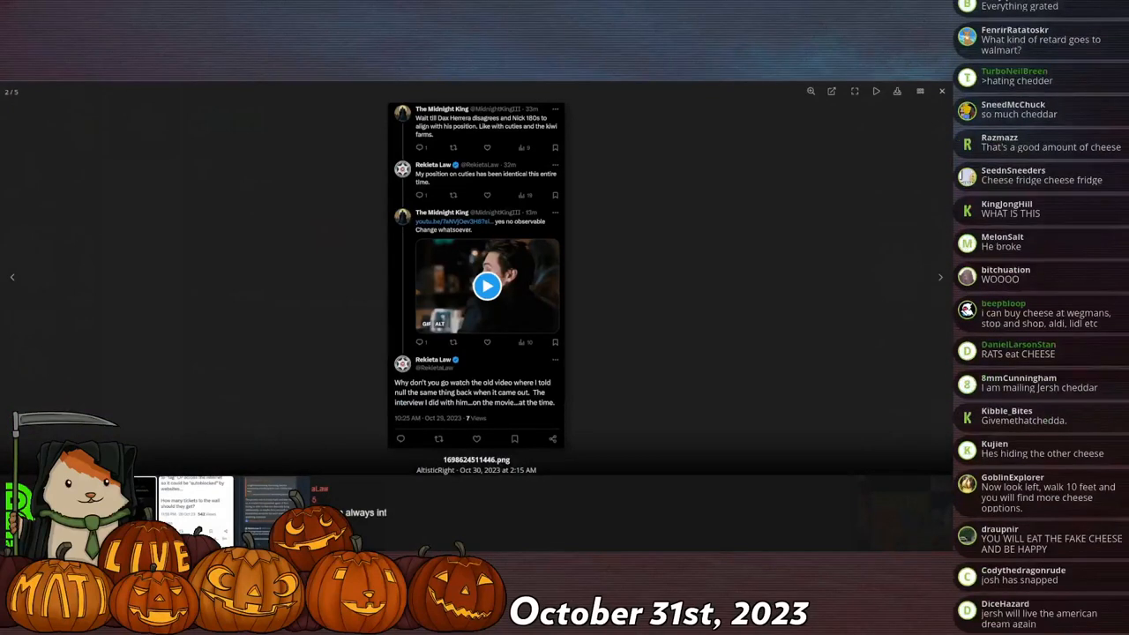
scroll(down, 3)
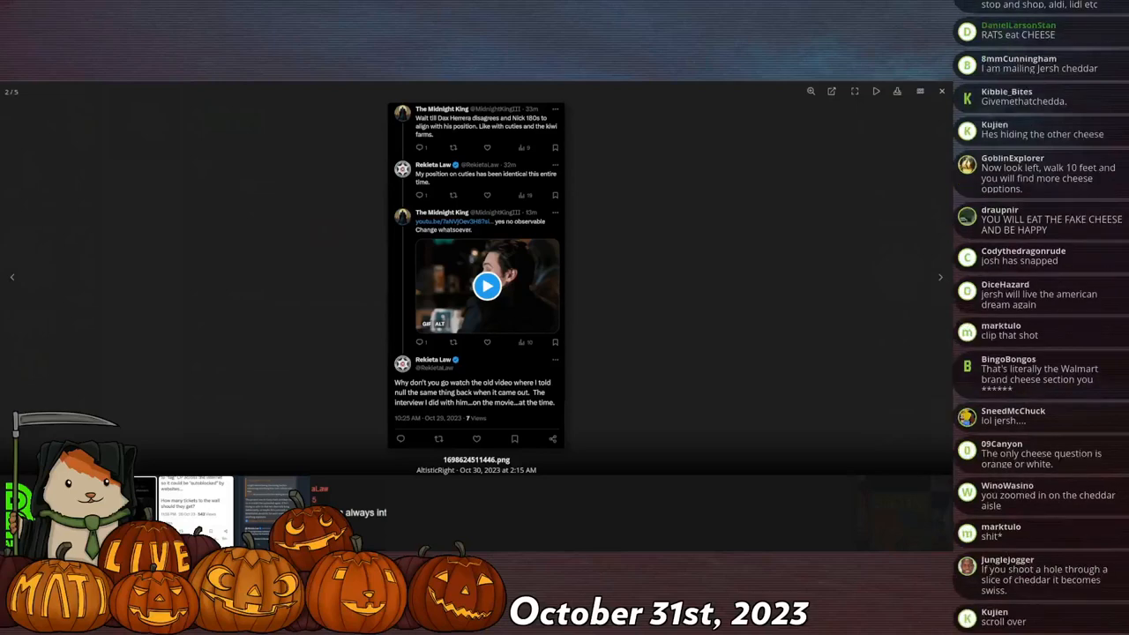
scroll(down, 3)
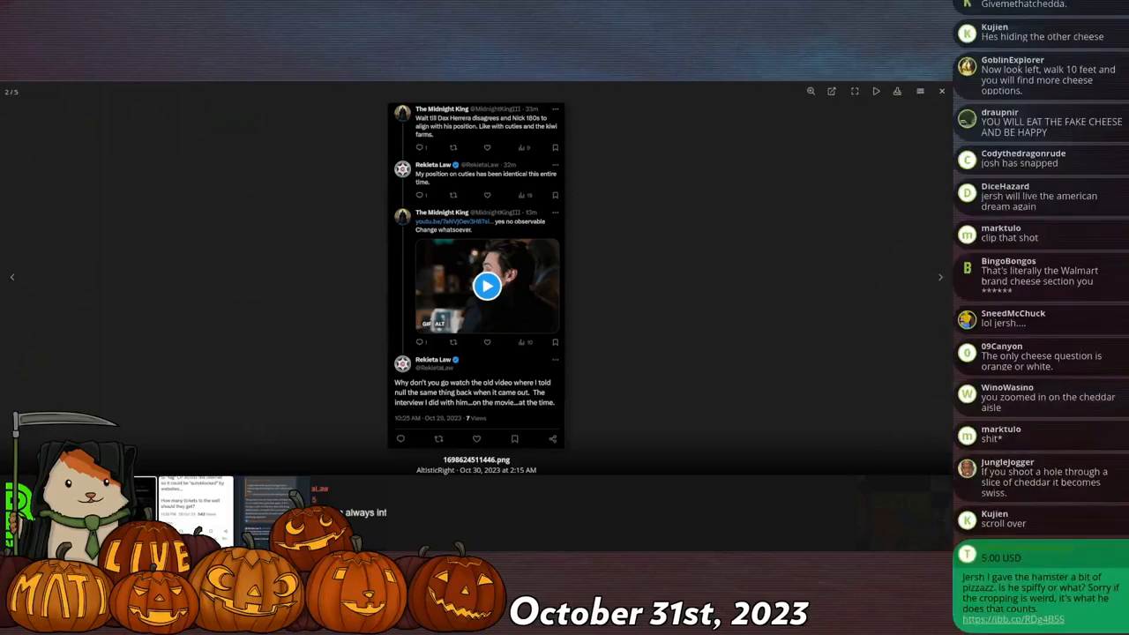
scroll(down, 3)
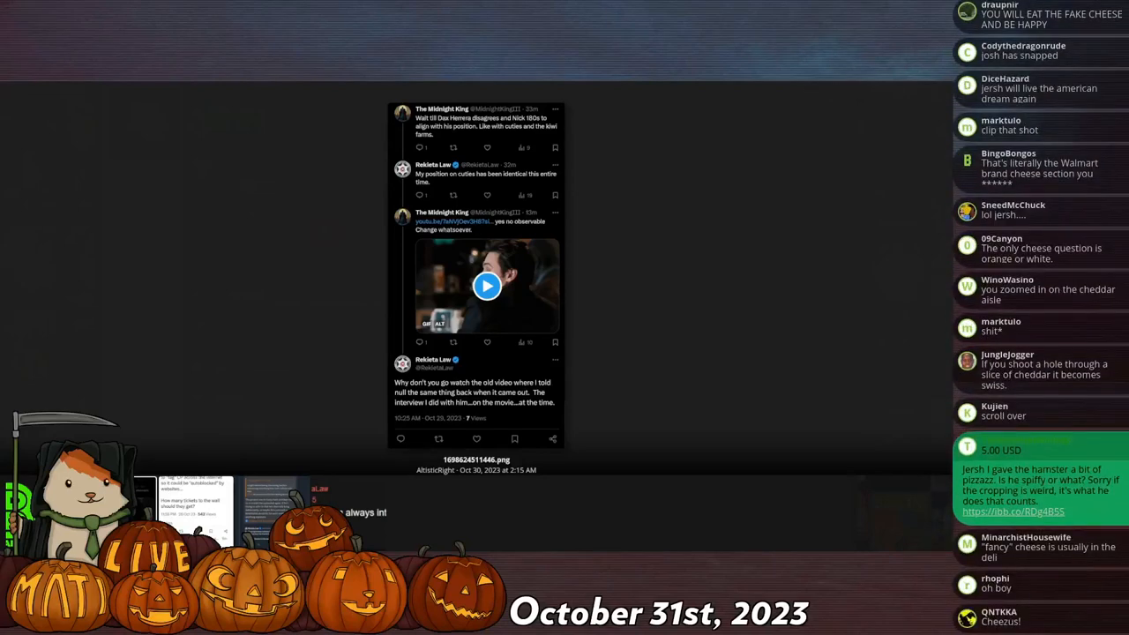
scroll(down, 3)
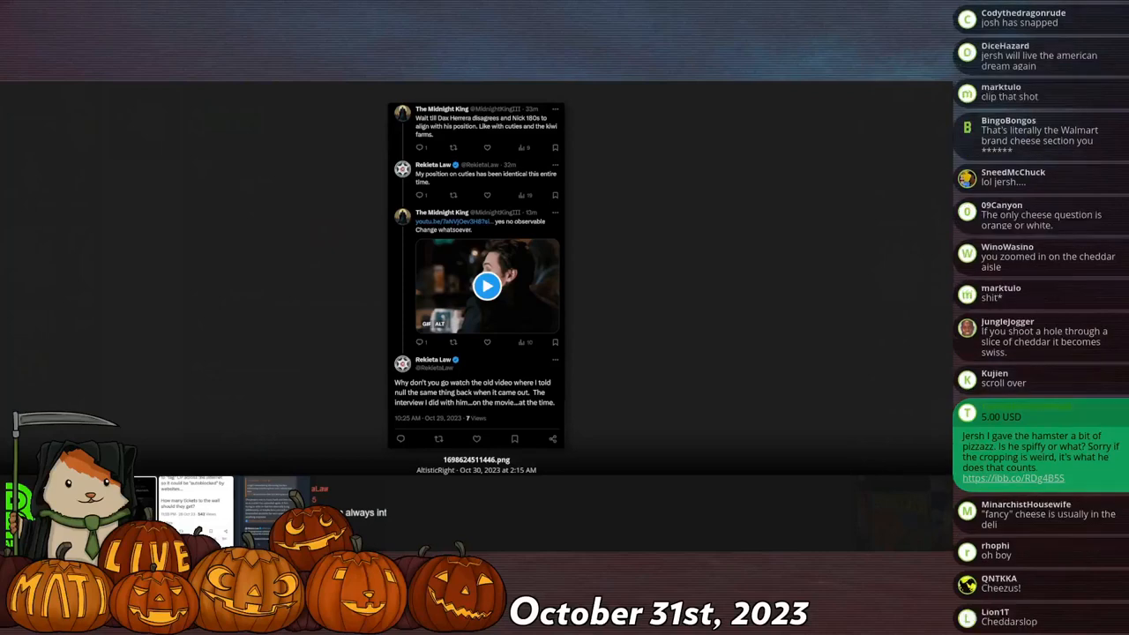
scroll(down, 3)
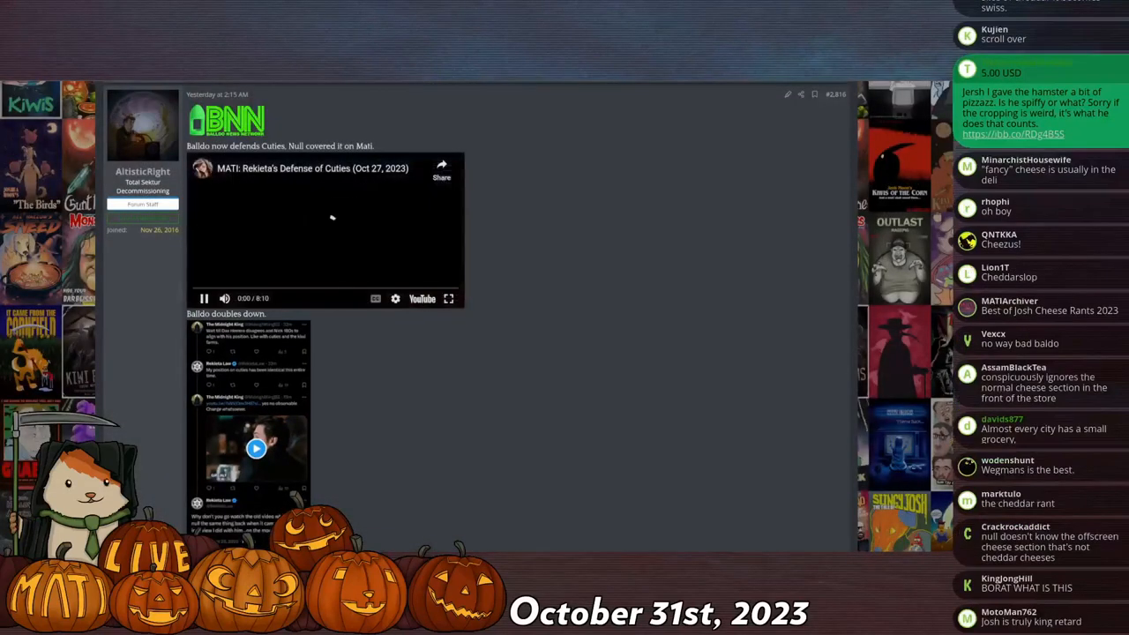
Put the Rekieta's Defense of Cuties video into full-screen
click(448, 299)
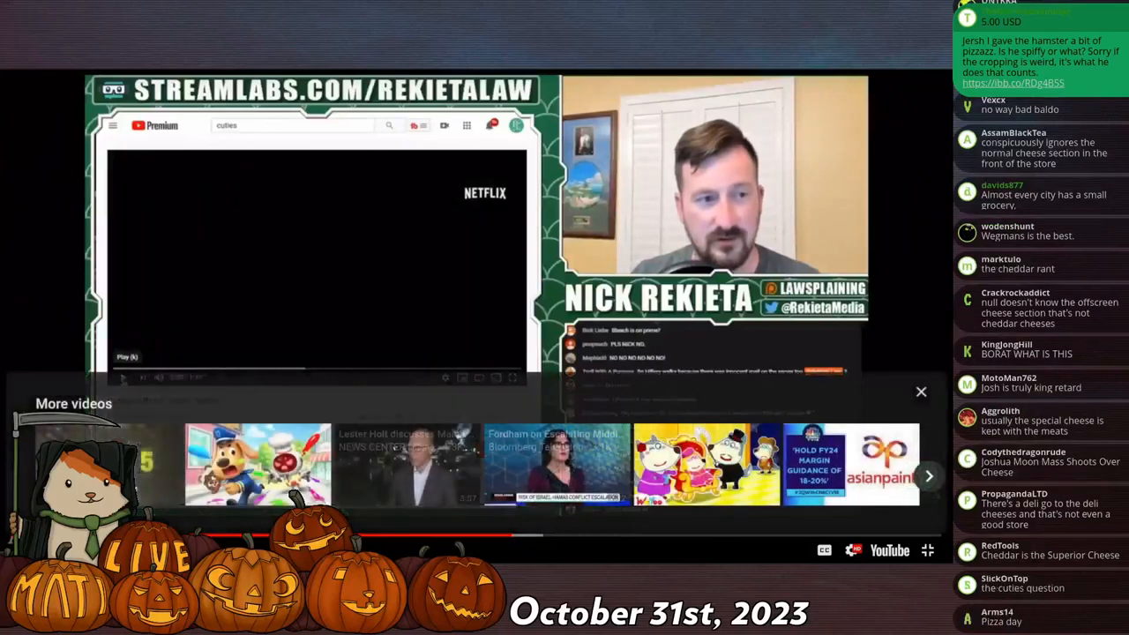
Play Rekieta's Cuties trailer reaction, then stop at 6:28 and return to the post
click(921, 390)
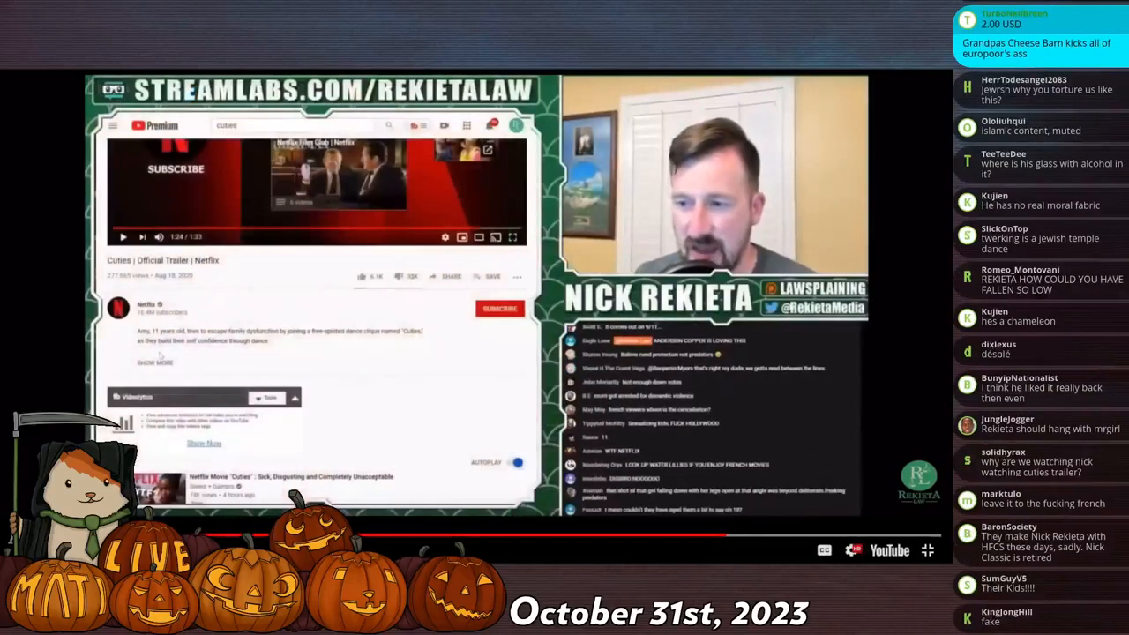
click(154, 362)
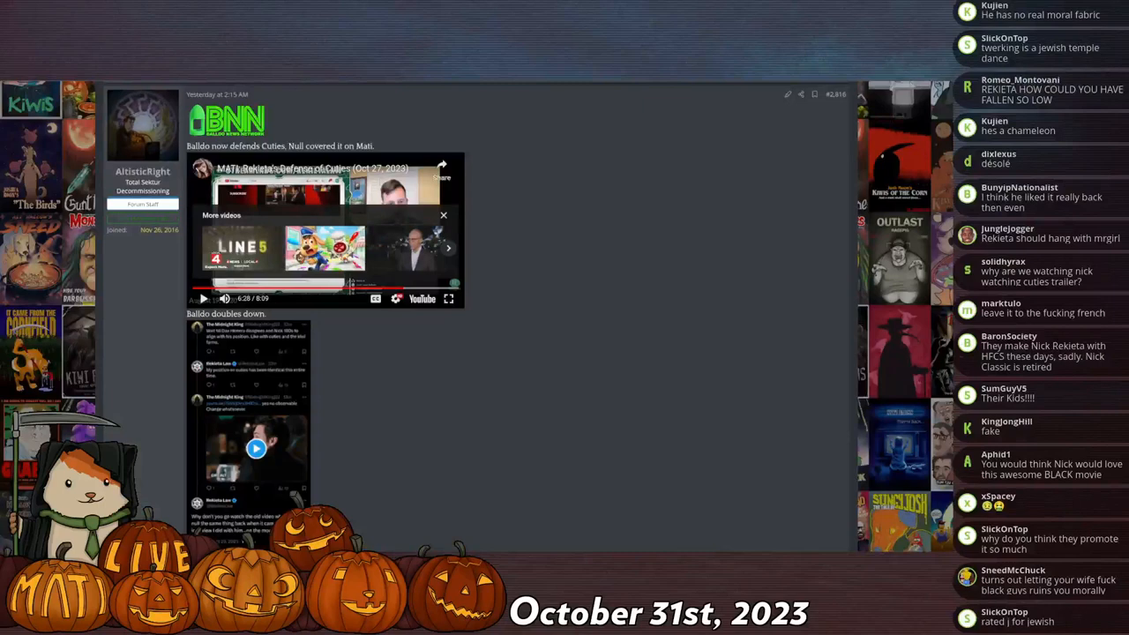
scroll(down, 3)
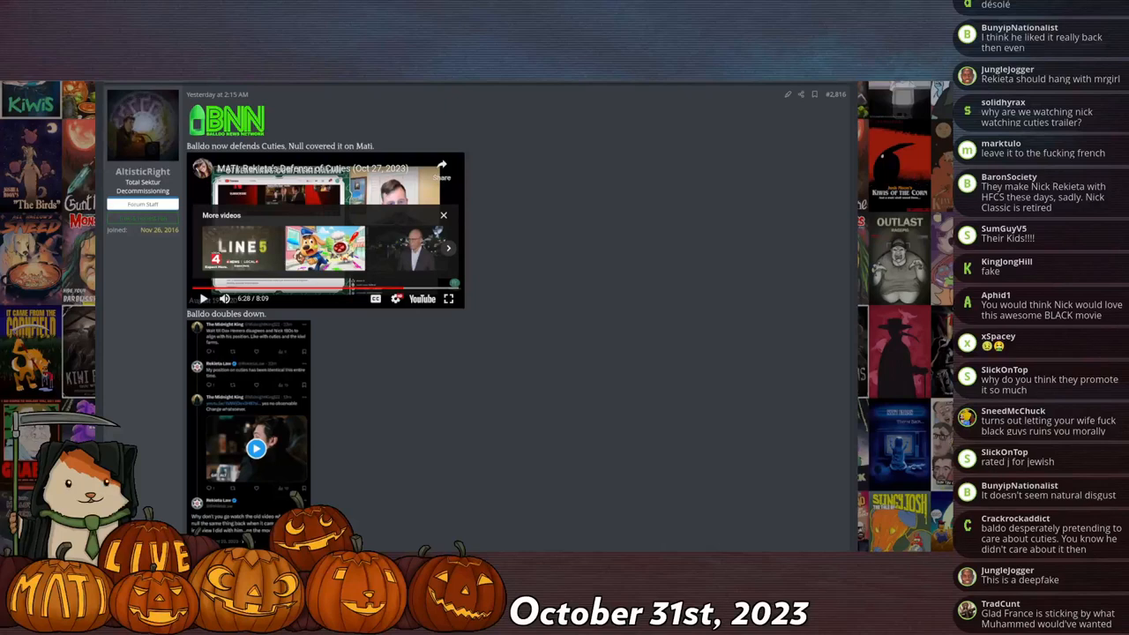
scroll(down, 3)
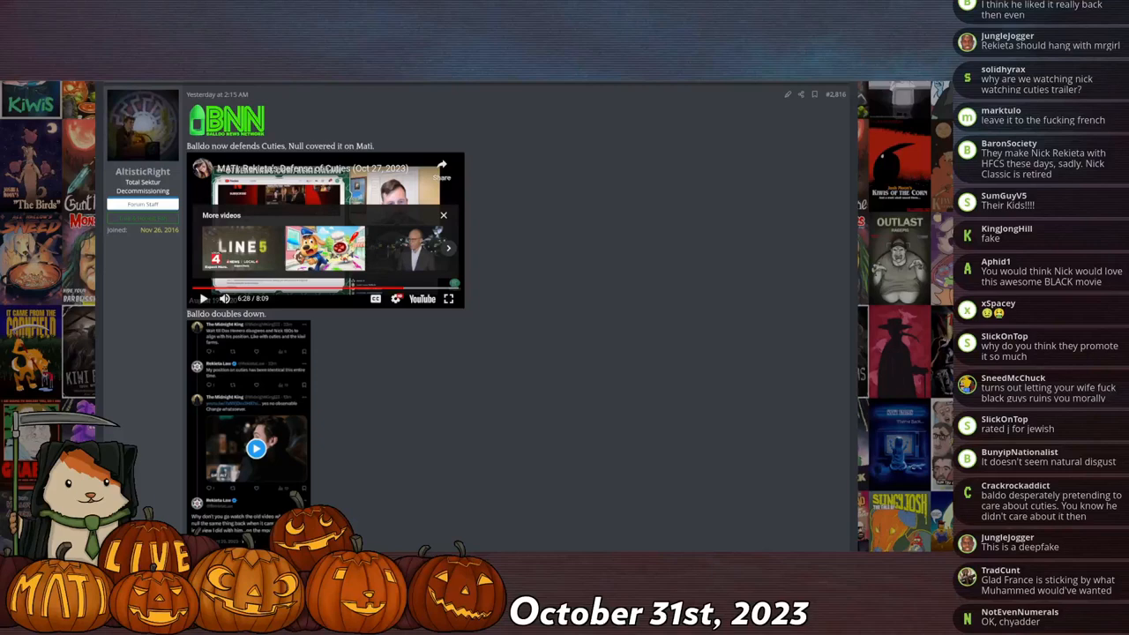
scroll(down, 3)
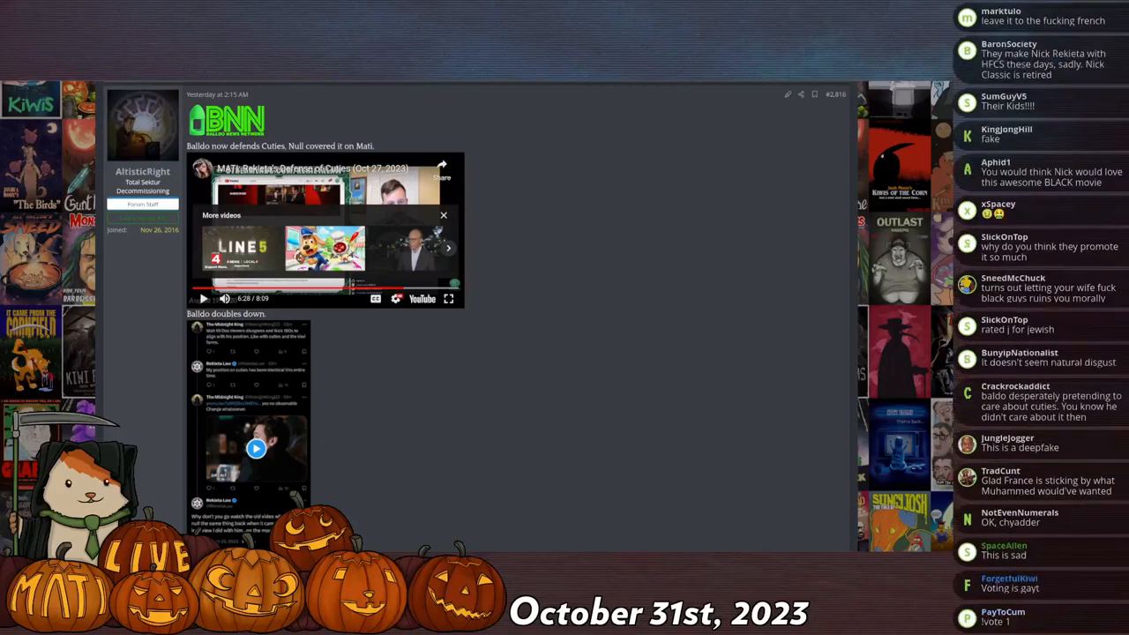
scroll(down, 3)
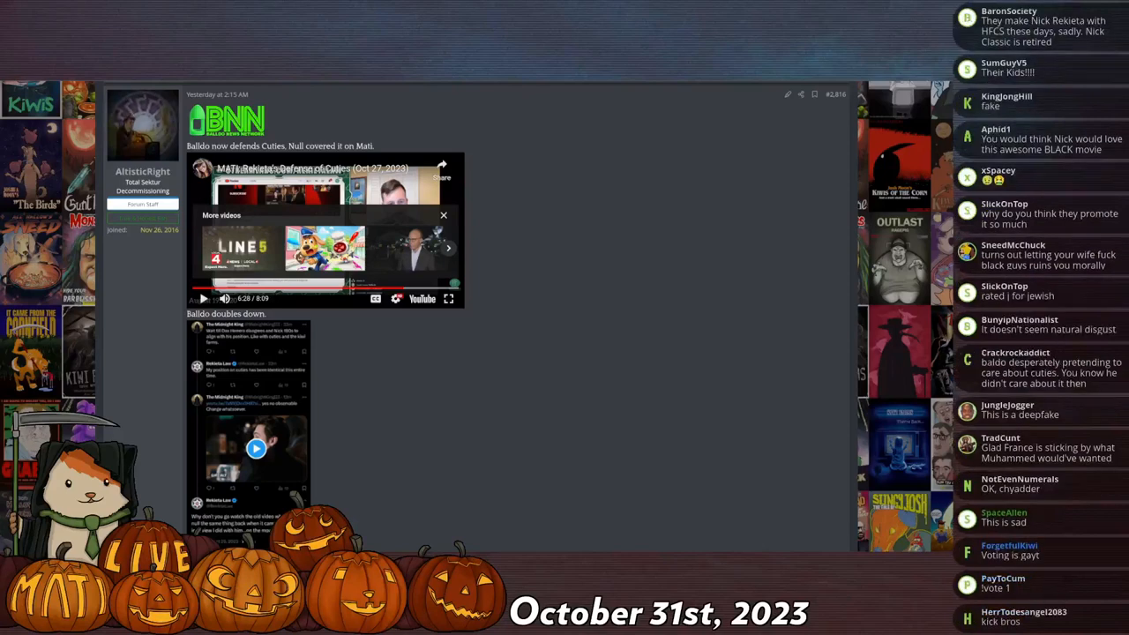
scroll(down, 3)
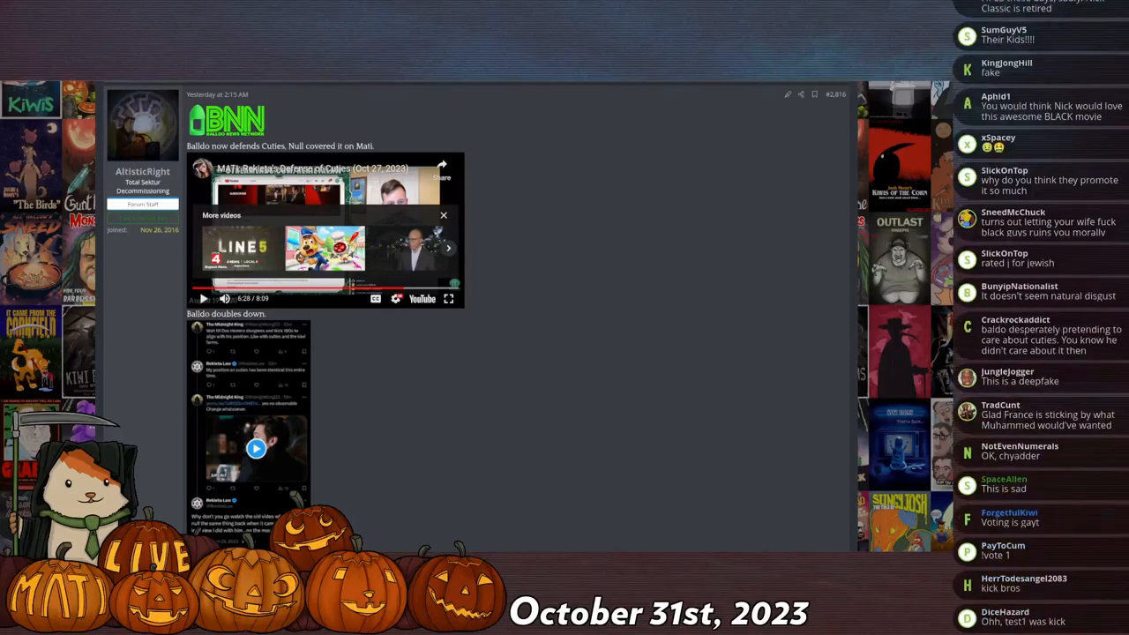
scroll(down, 3)
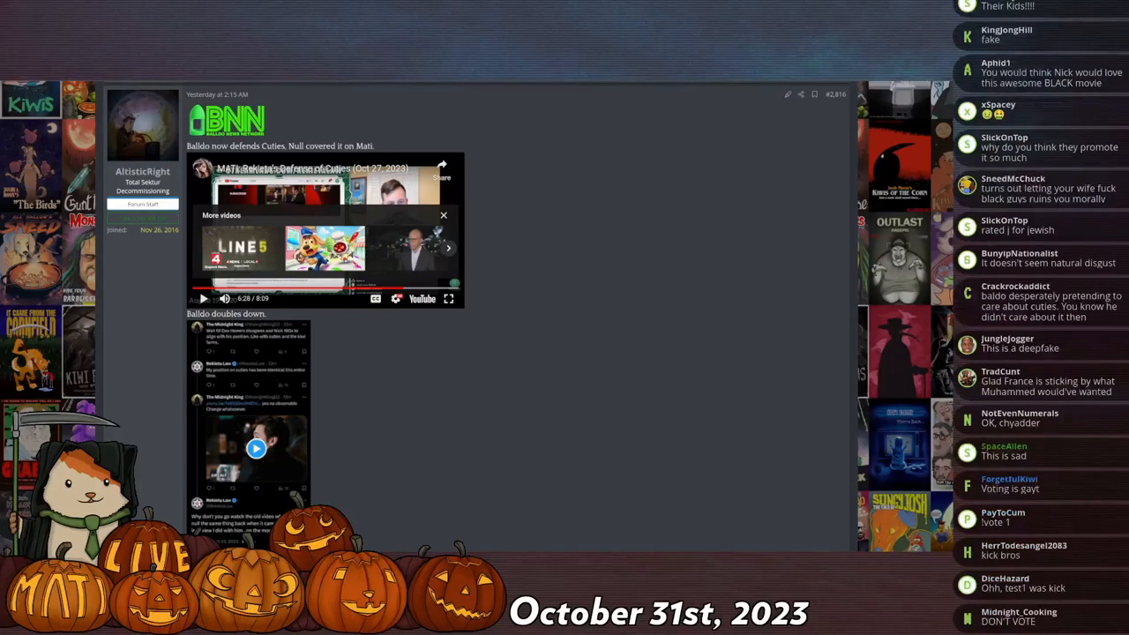
scroll(down, 3)
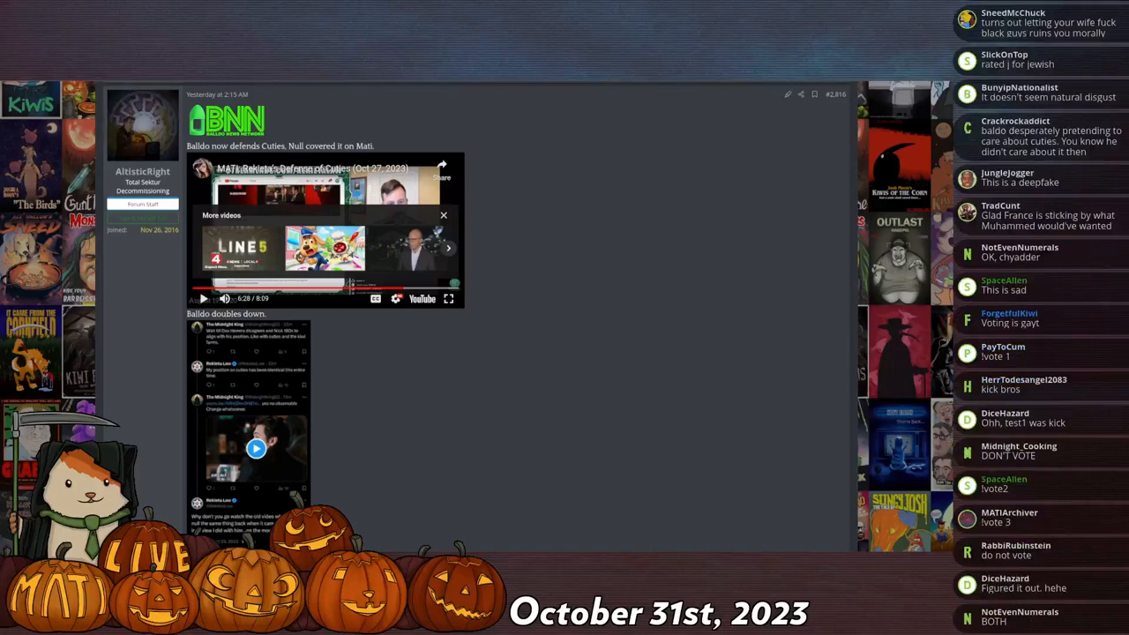
scroll(down, 3)
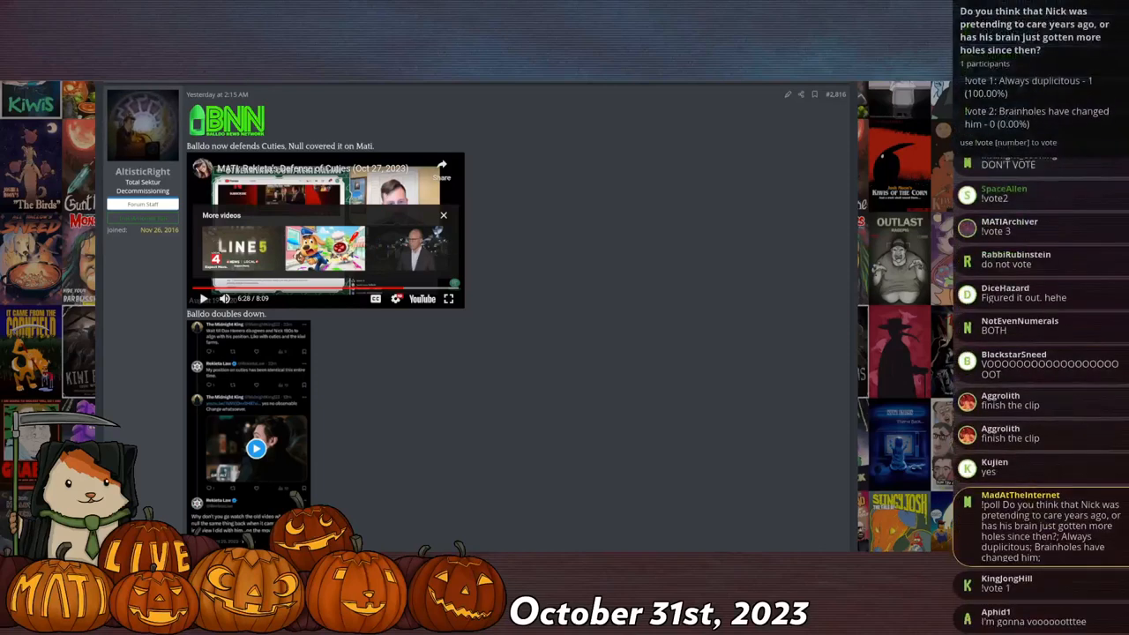
scroll(down, 3)
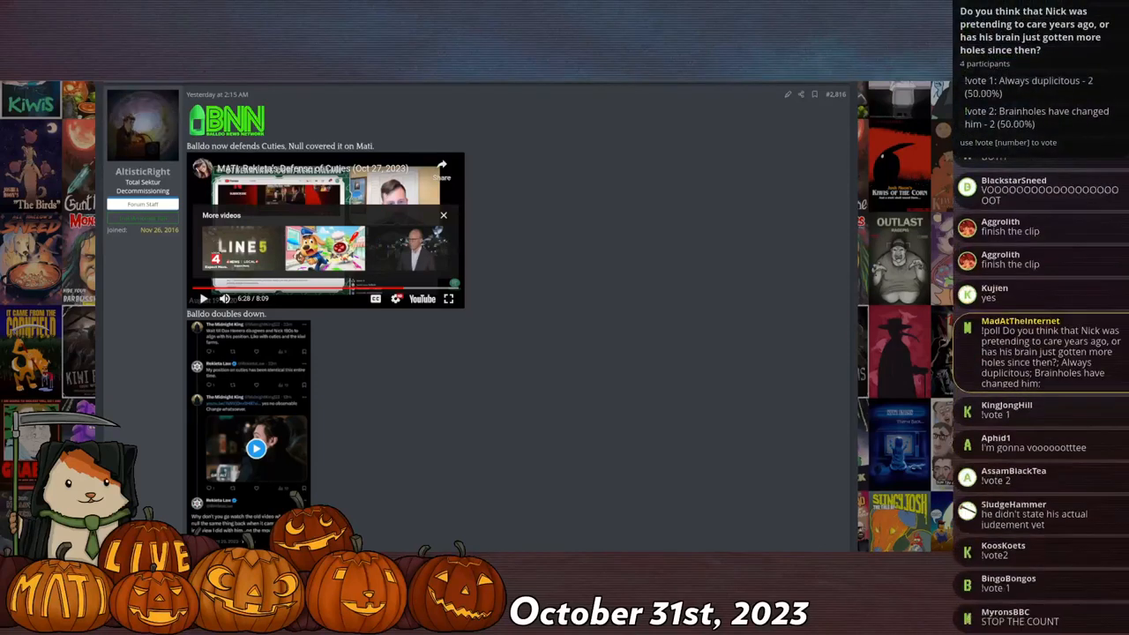
scroll(down, 3)
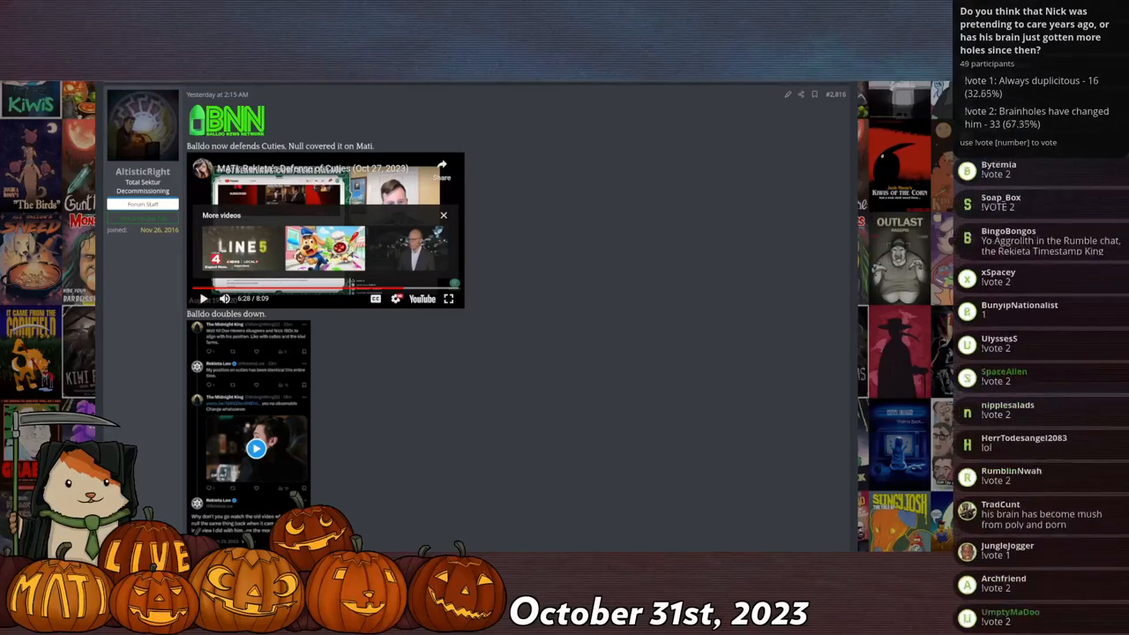
scroll(down, 3)
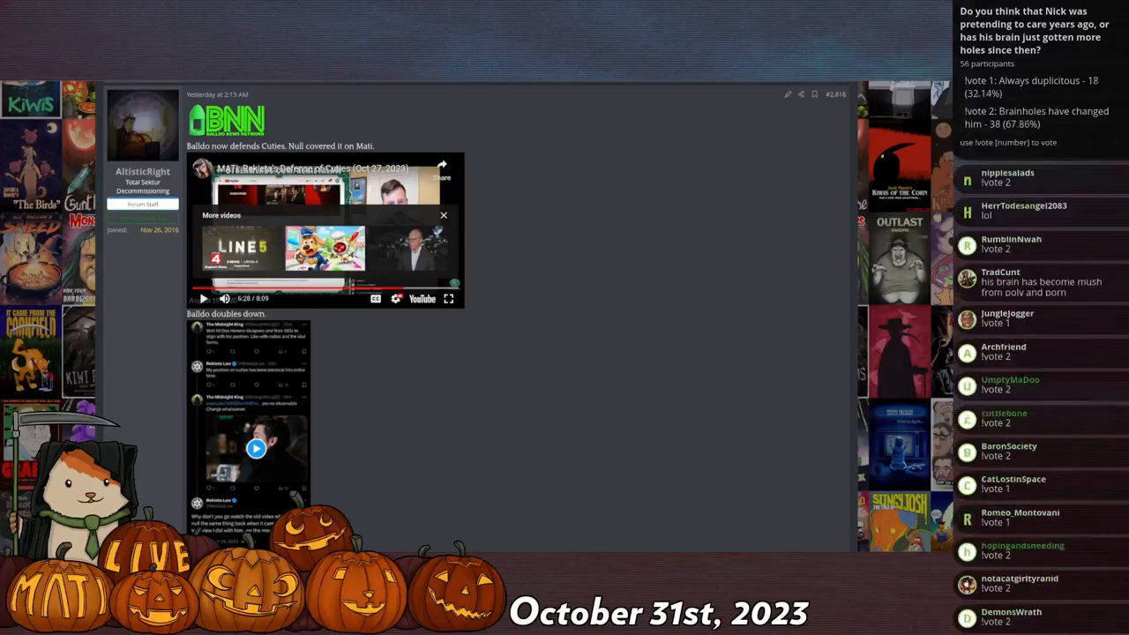
scroll(down, 3)
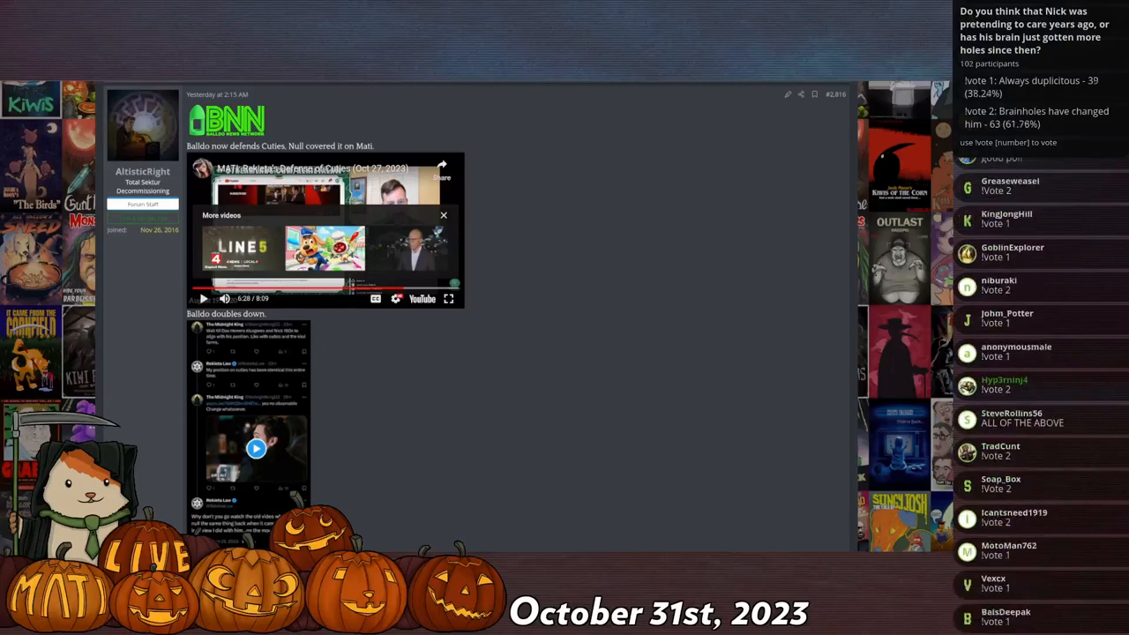
scroll(down, 3)
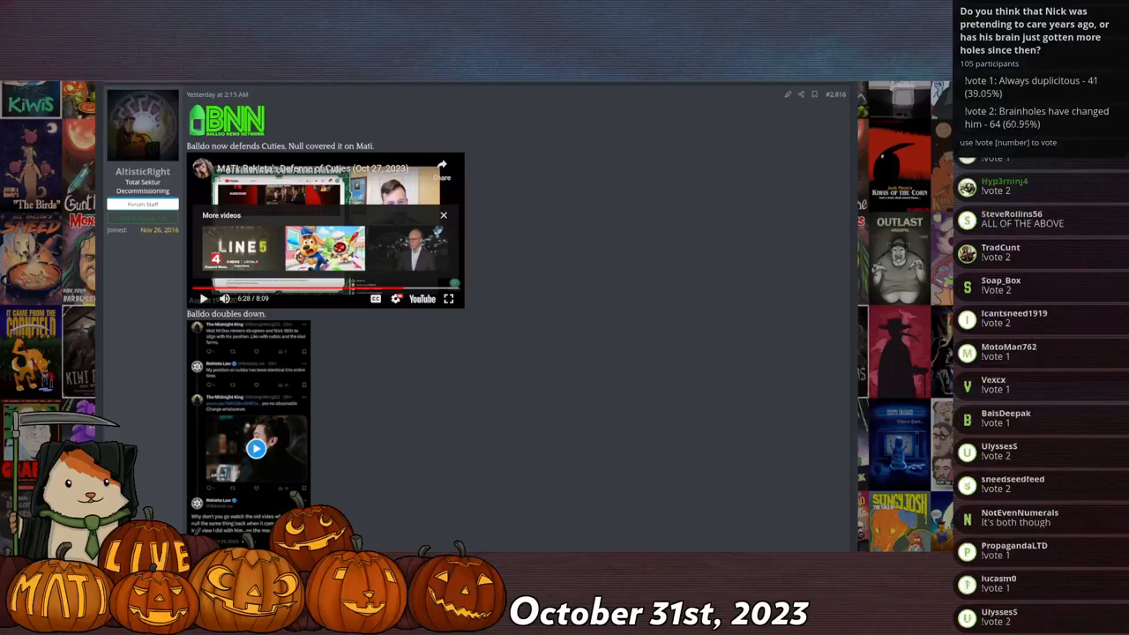
scroll(down, 3)
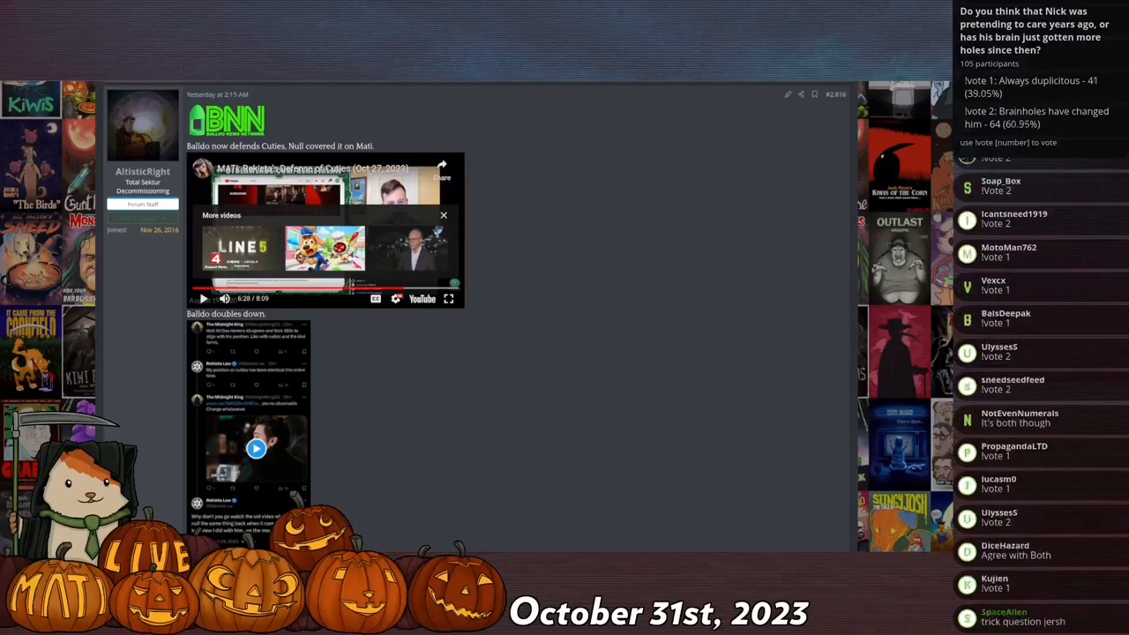
scroll(down, 3)
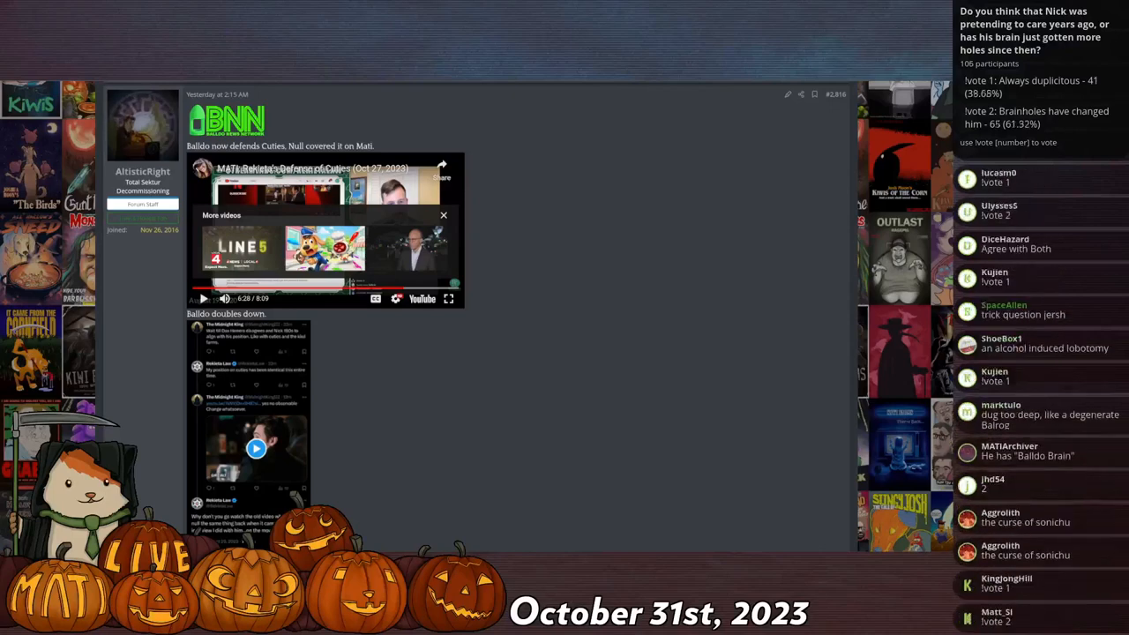
scroll(down, 3)
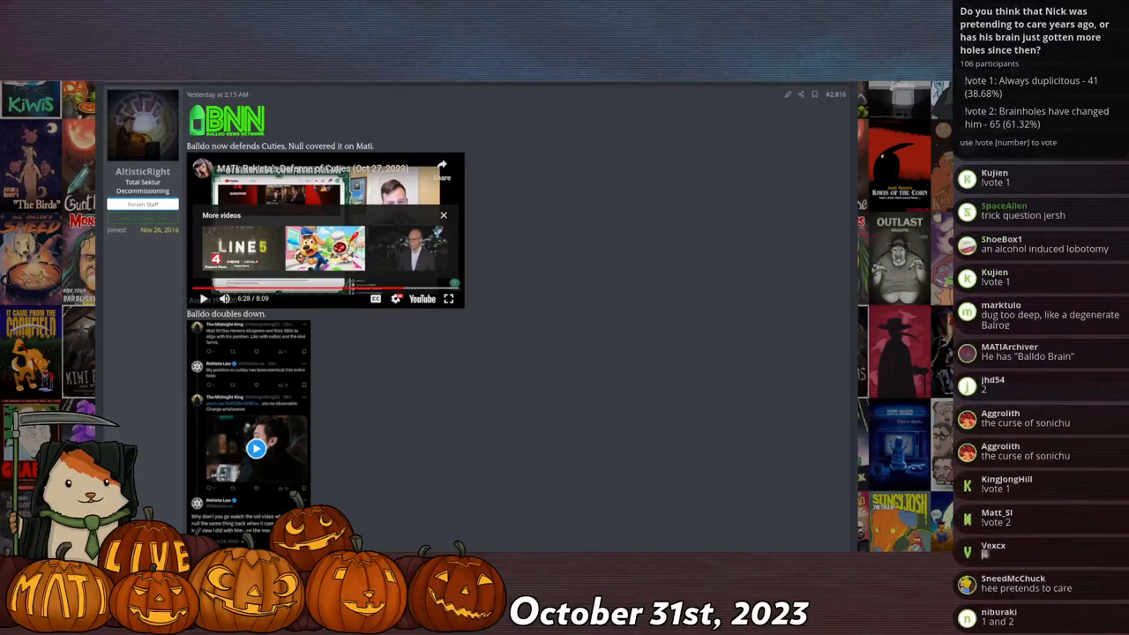
scroll(down, 3)
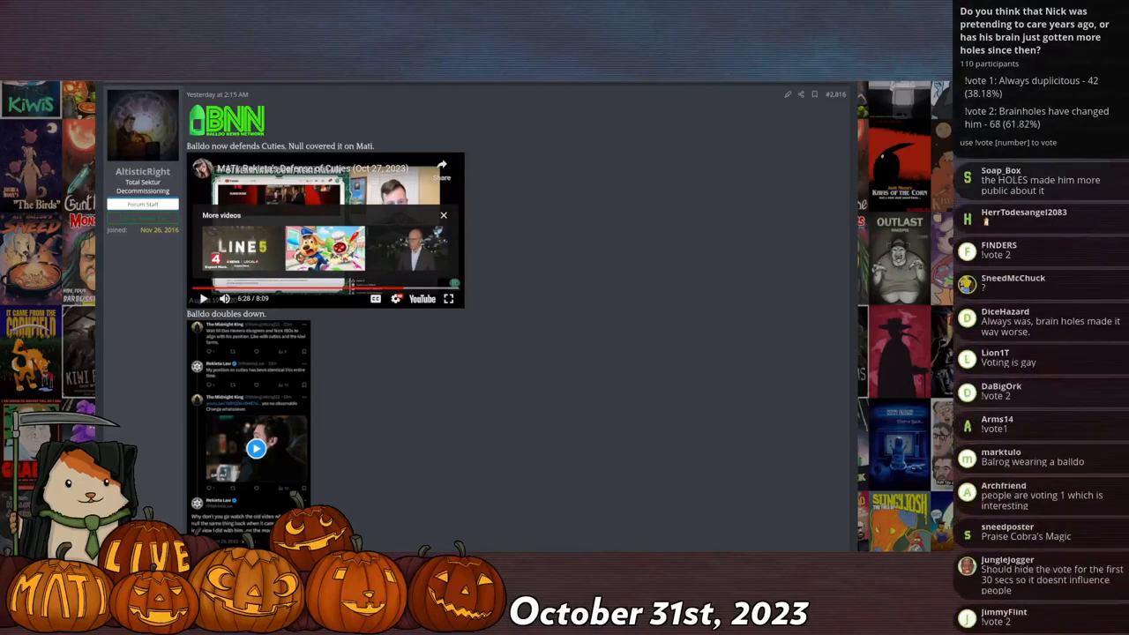
scroll(down, 3)
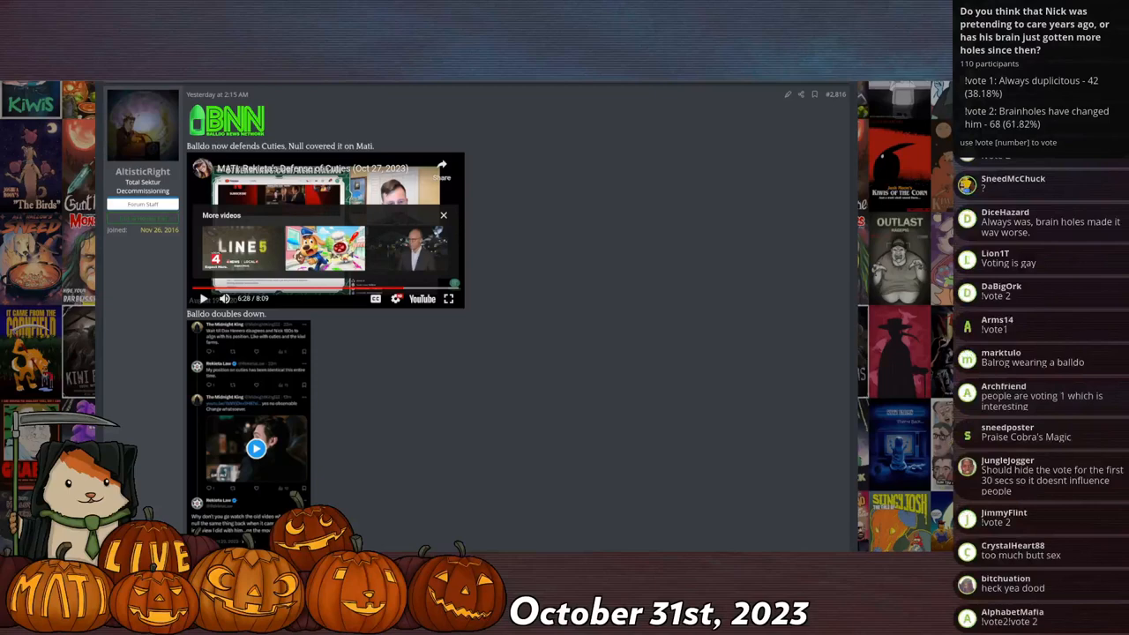
scroll(down, 3)
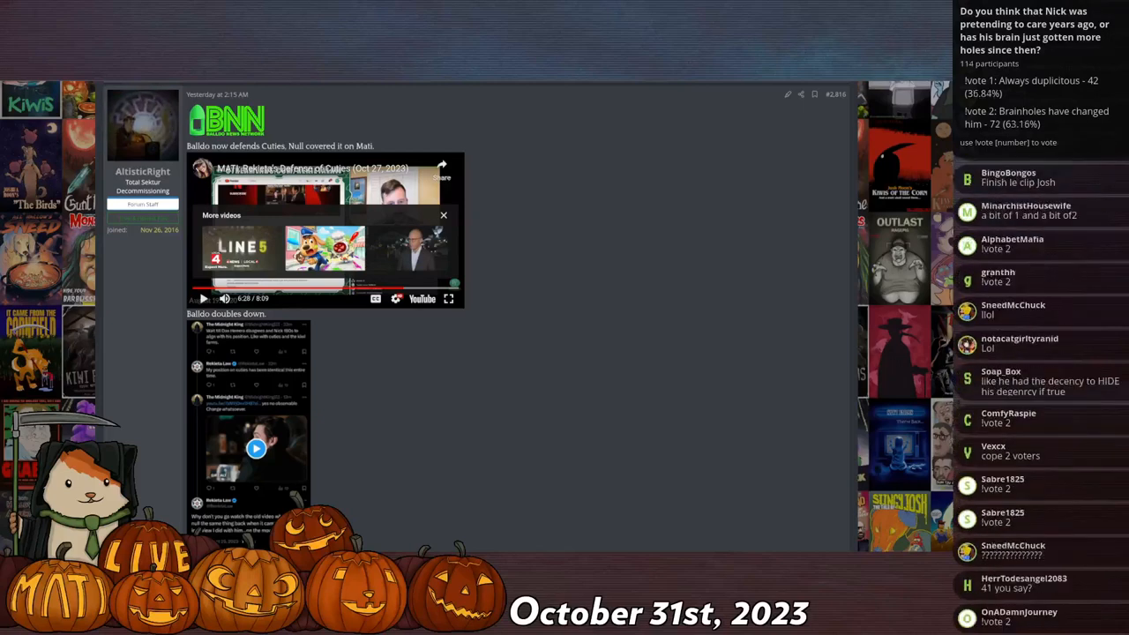
scroll(down, 3)
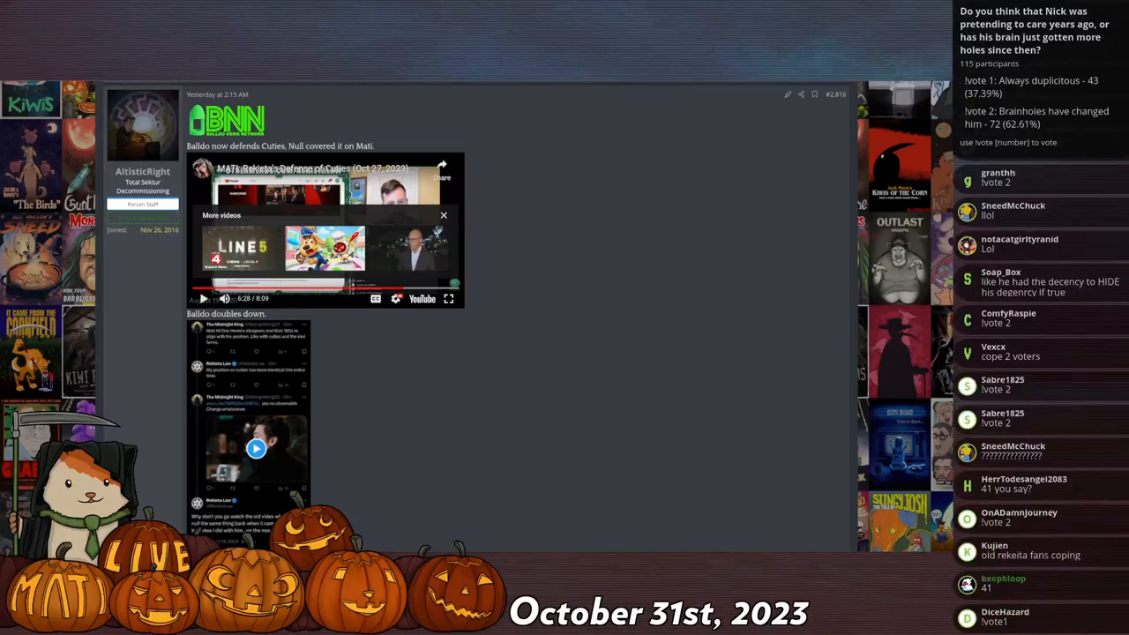
scroll(down, 3)
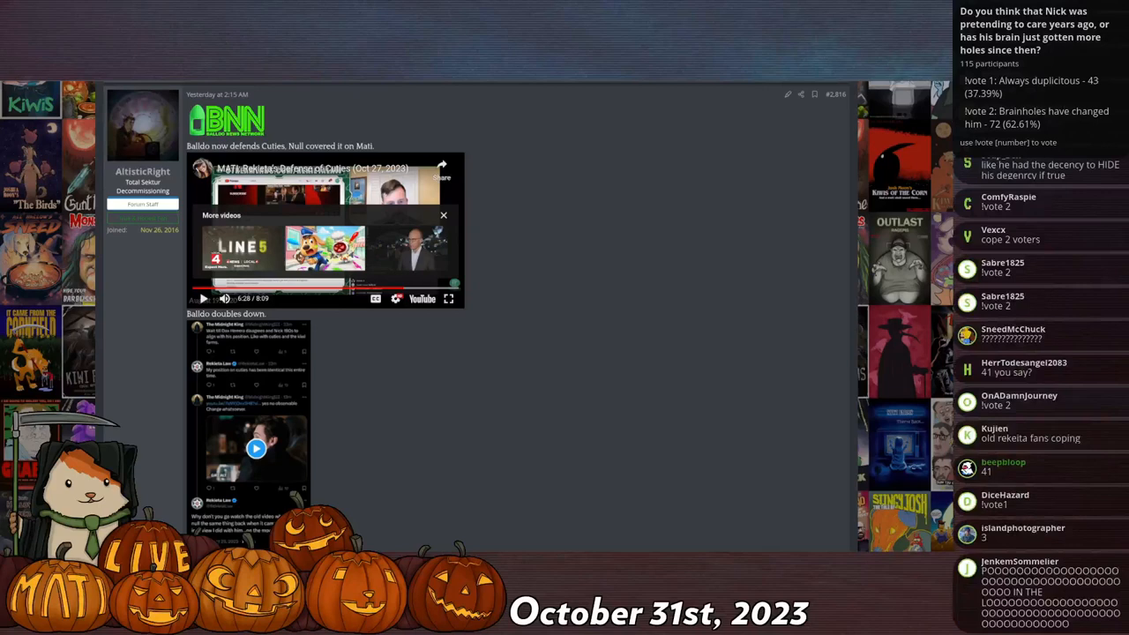
scroll(down, 3)
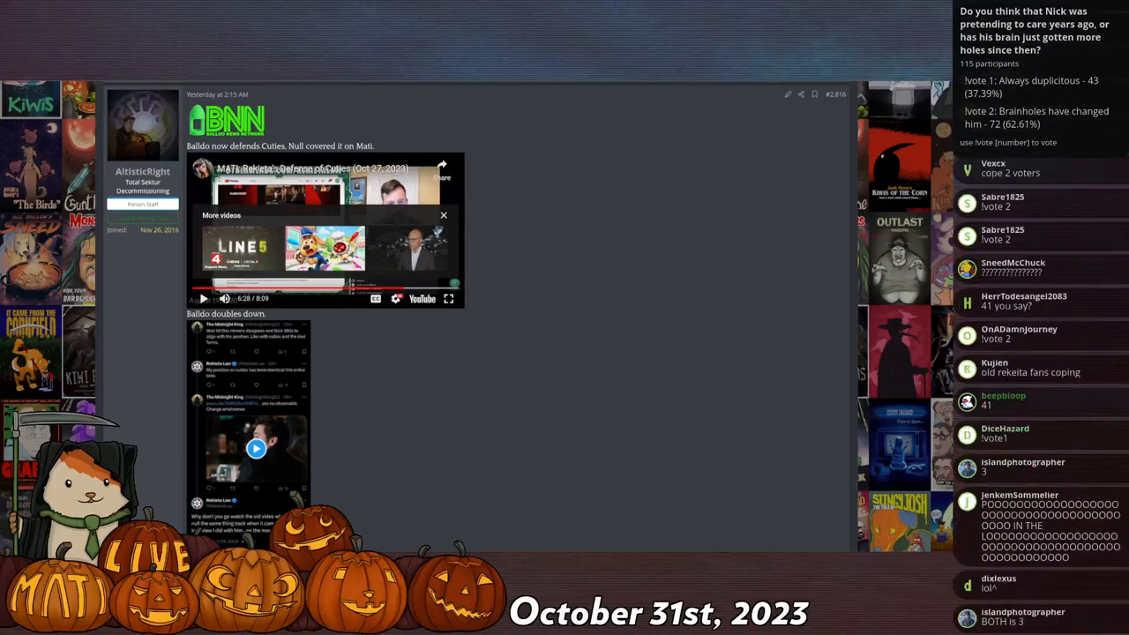
scroll(down, 3)
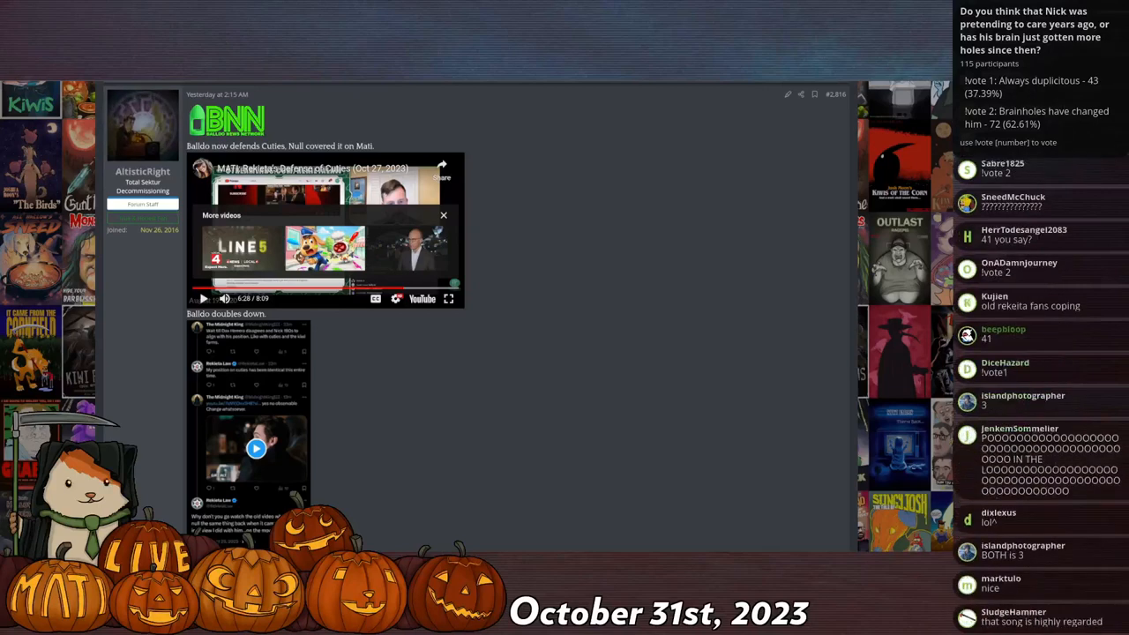
scroll(down, 3)
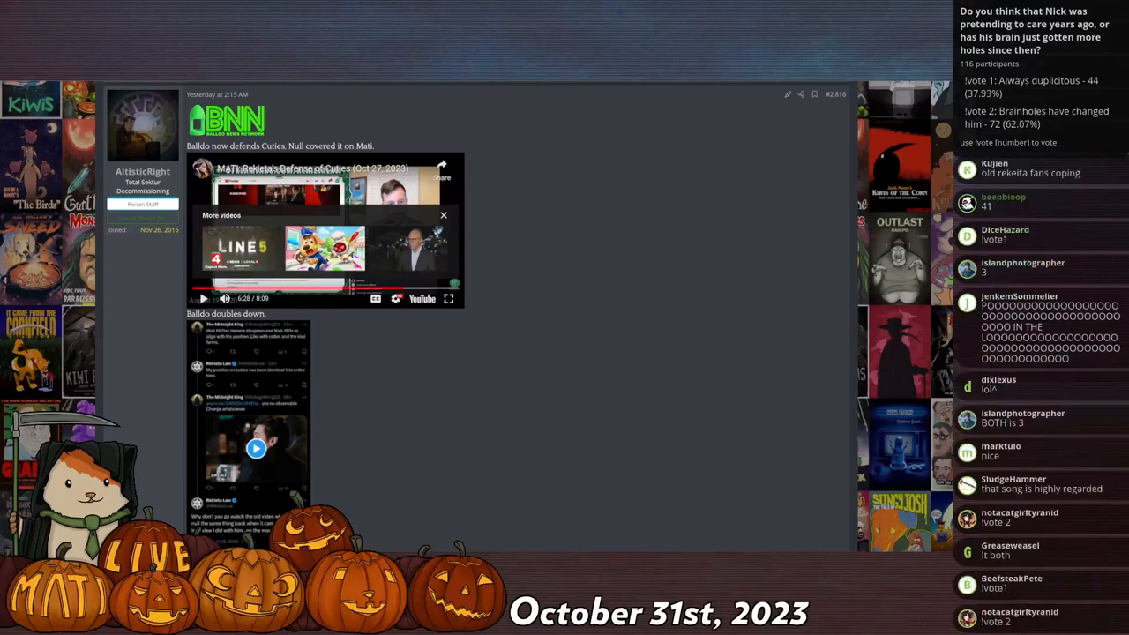
scroll(down, 3)
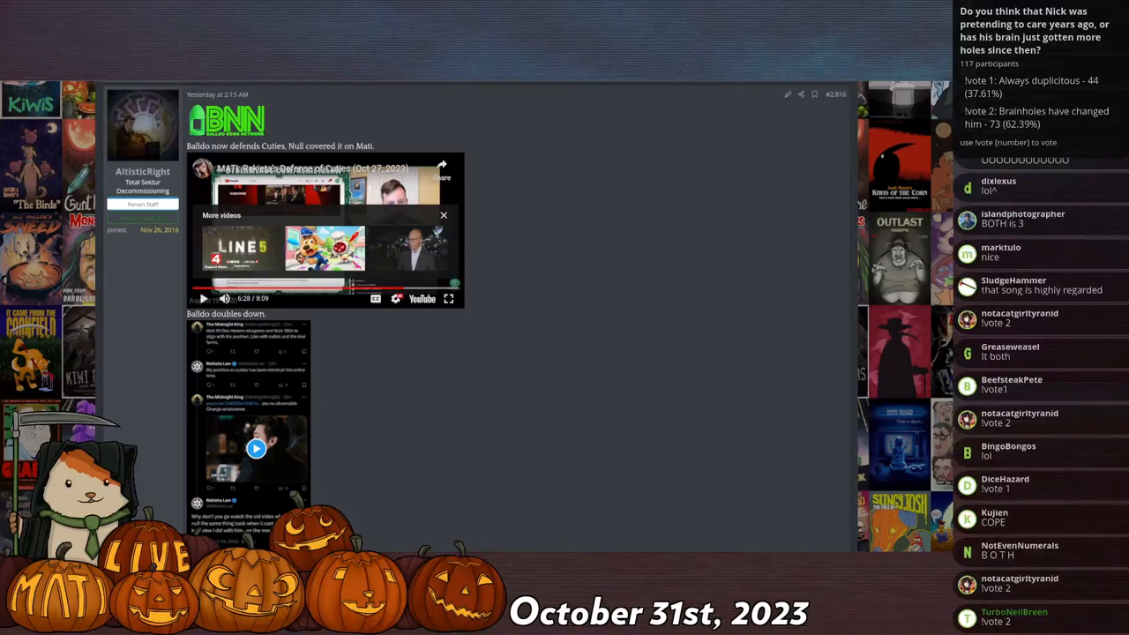
scroll(down, 3)
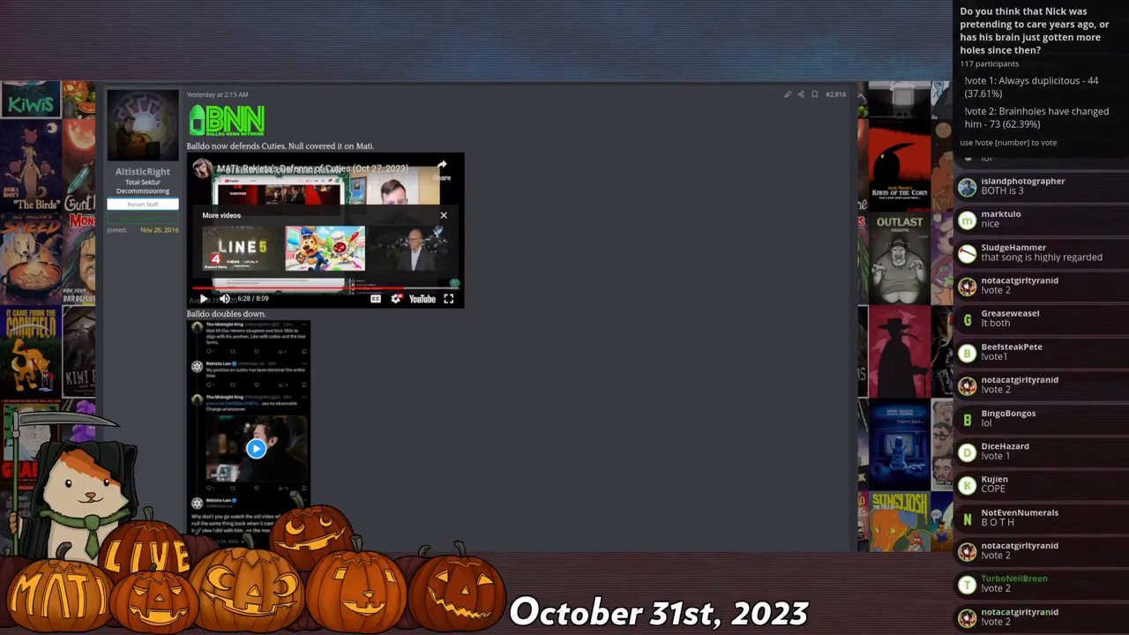
scroll(down, 3)
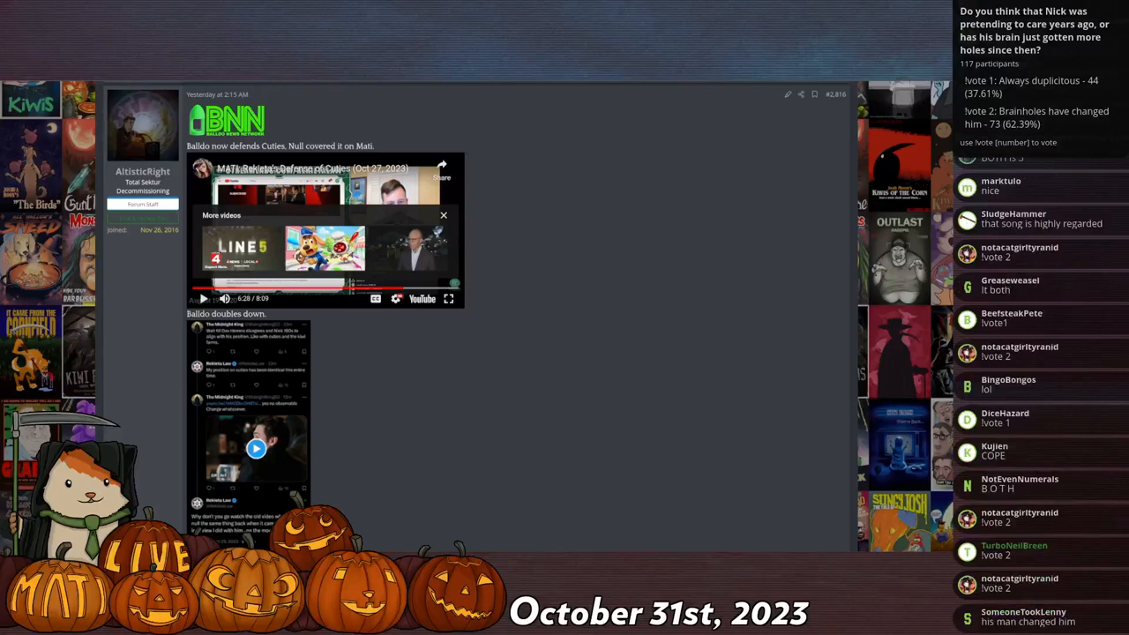
scroll(down, 3)
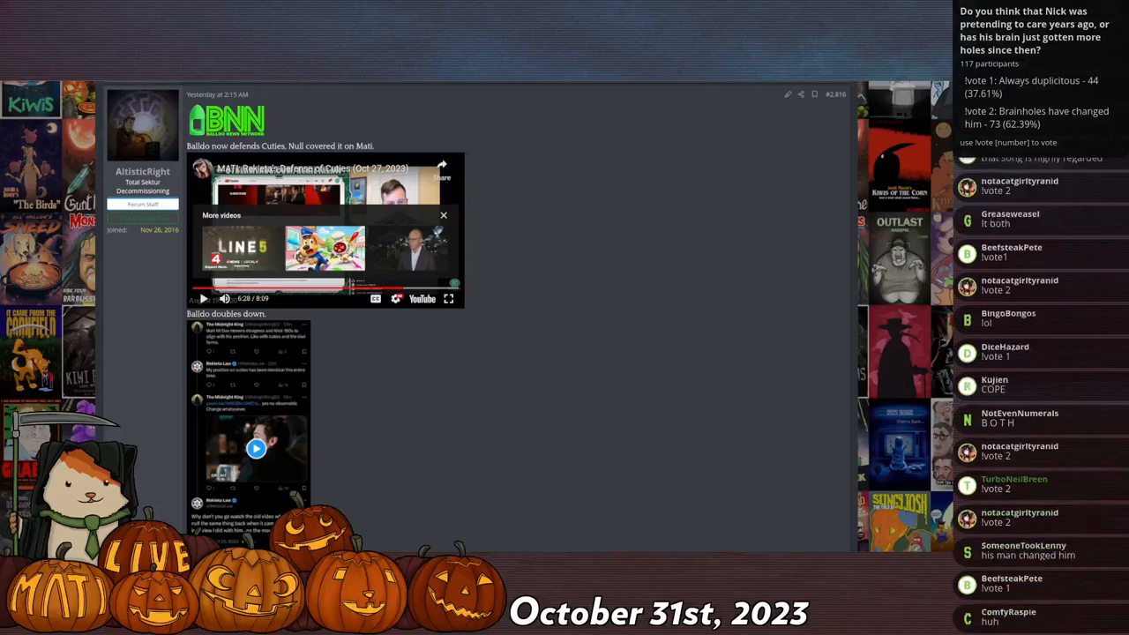
scroll(down, 3)
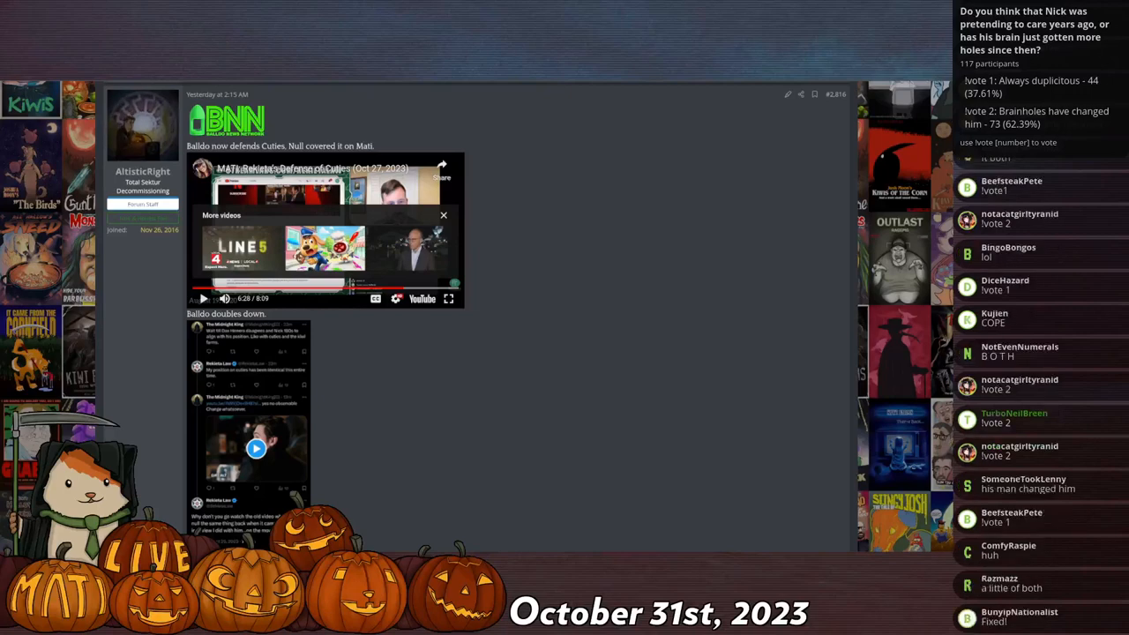
scroll(down, 3)
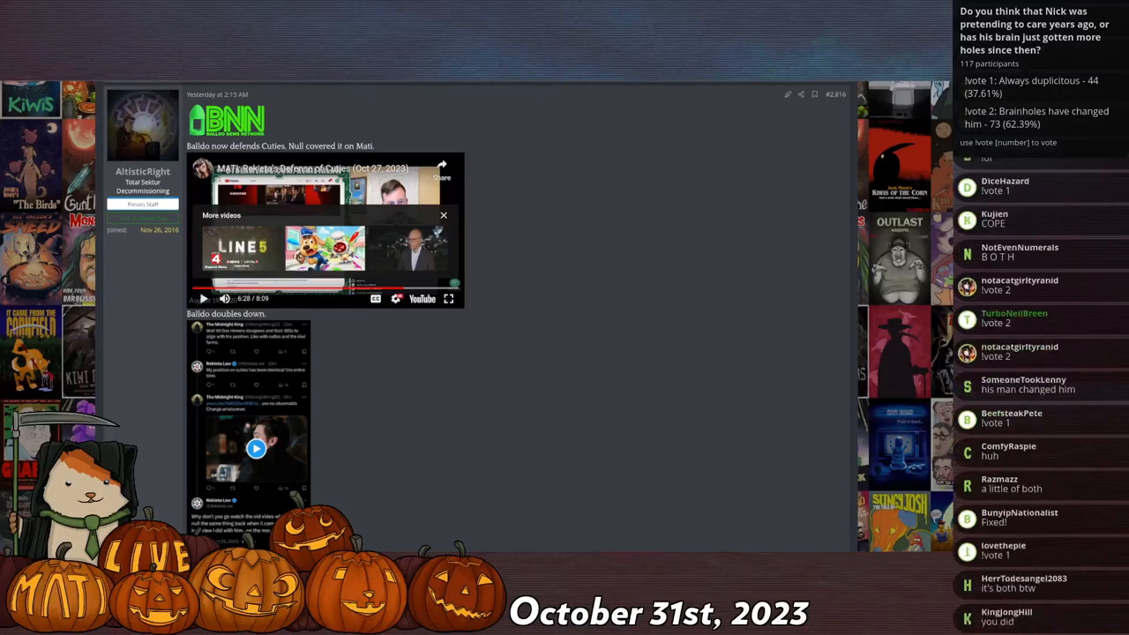
scroll(down, 3)
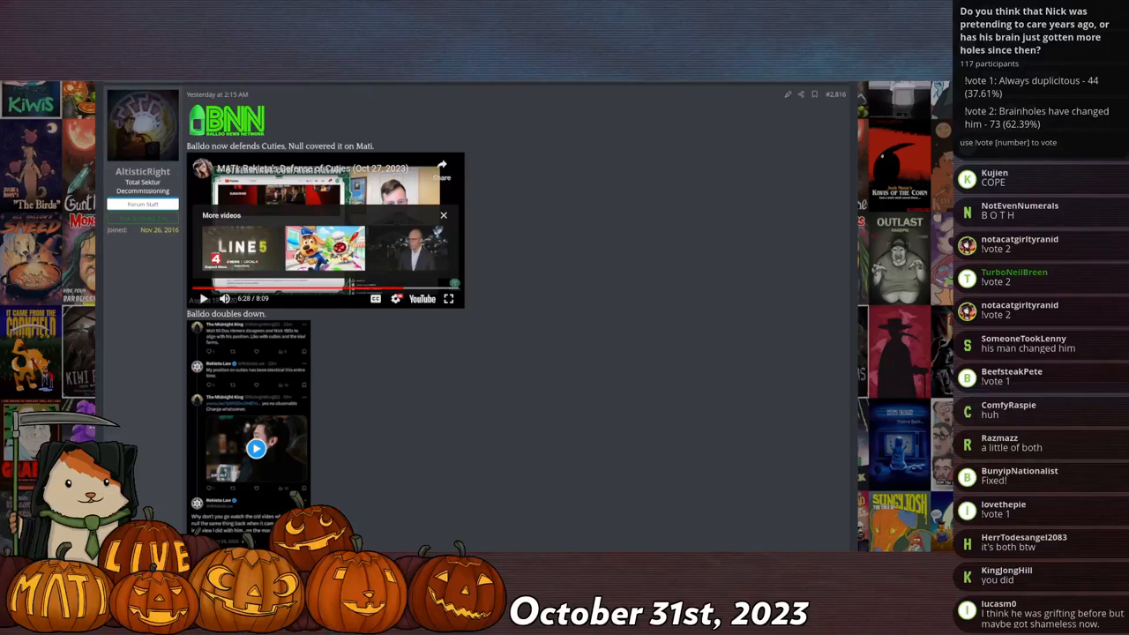
scroll(down, 3)
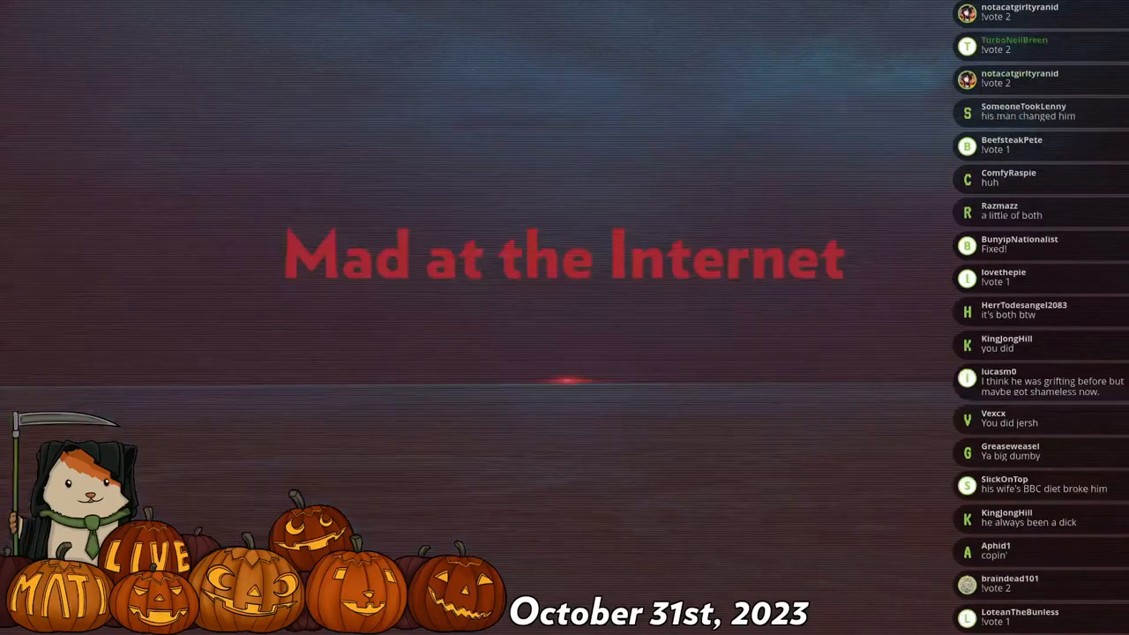
Scroll down while the 'Mad at the Internet' title card shows on the stream
scroll(down, 3)
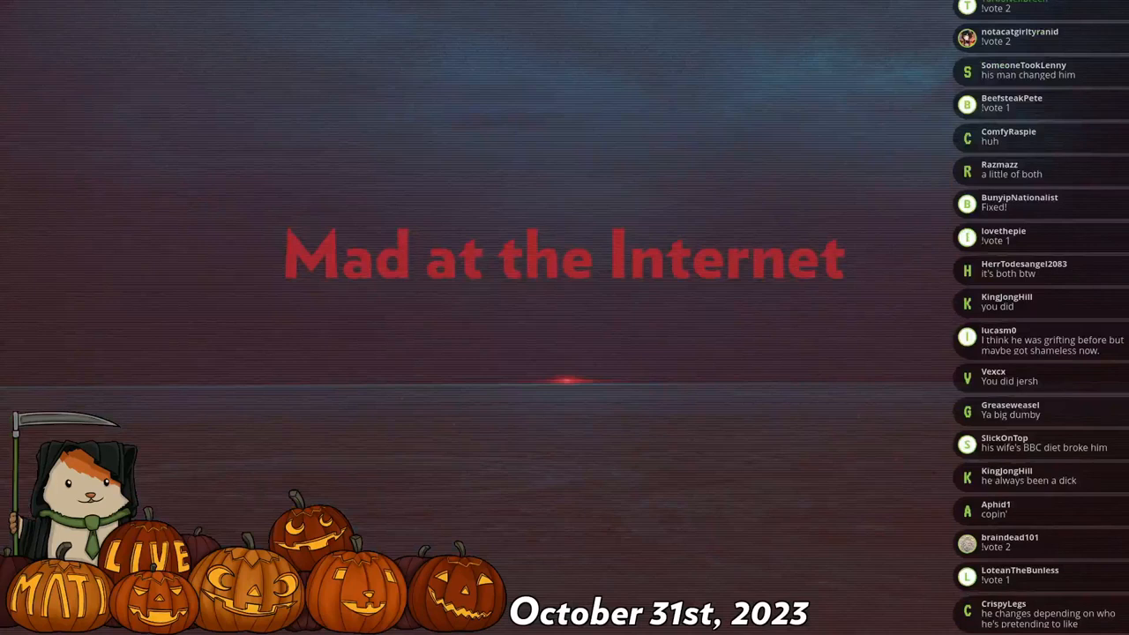
scroll(down, 3)
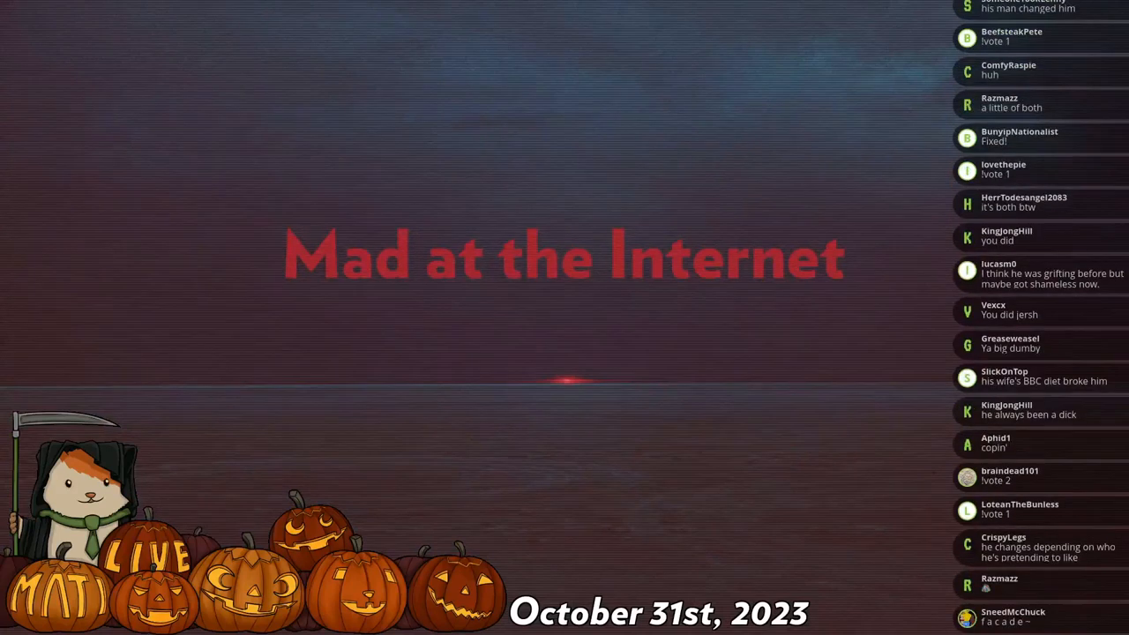